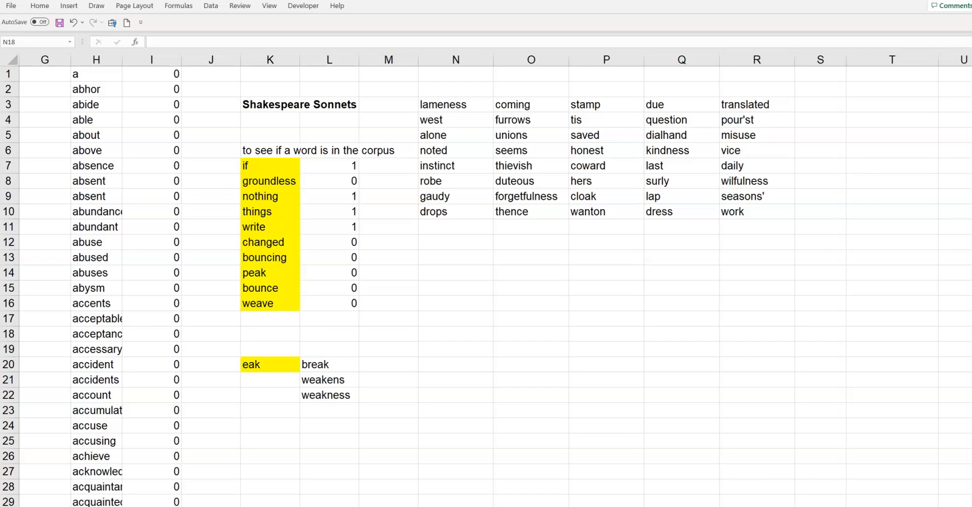
mouse_move(241, 472)
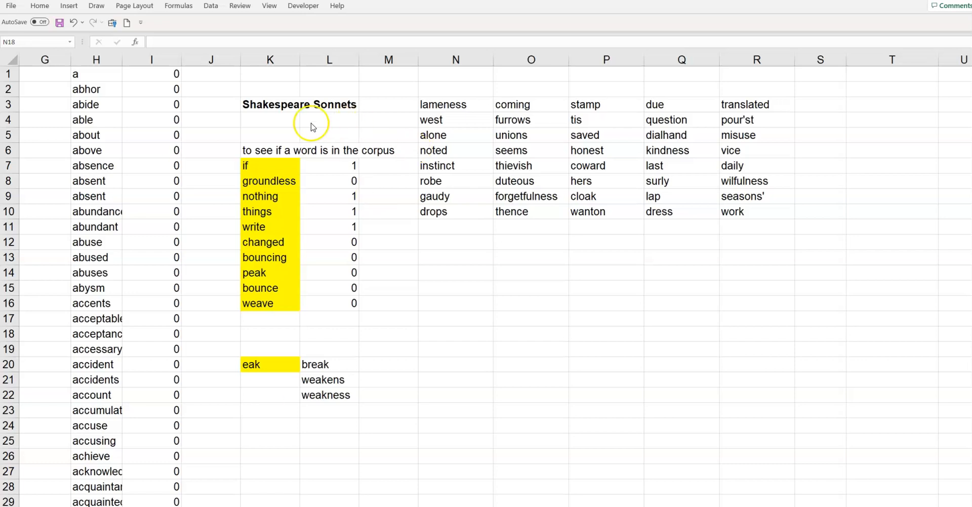
mouse_move(280, 117)
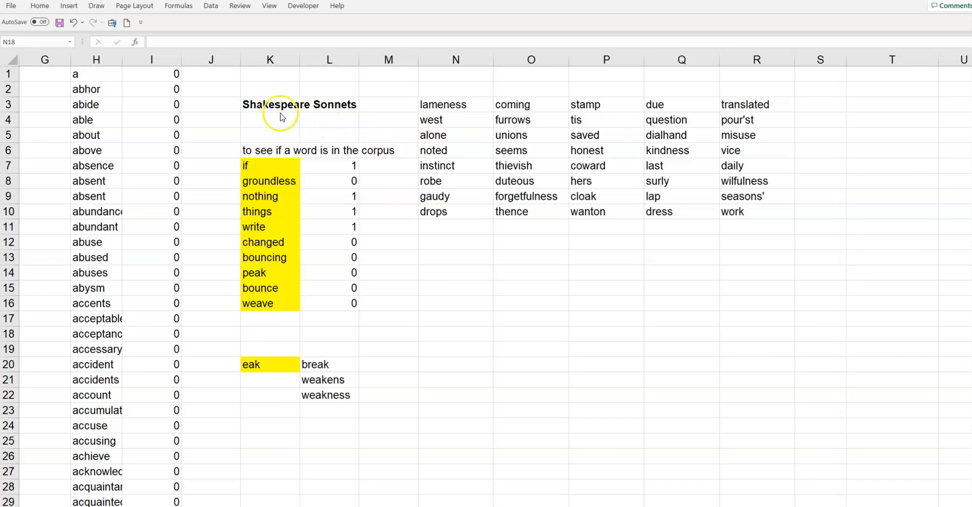
Step: Review the Shakespeare Sonnets title, the word grid and the full sonnet word list
left_click(456, 334)
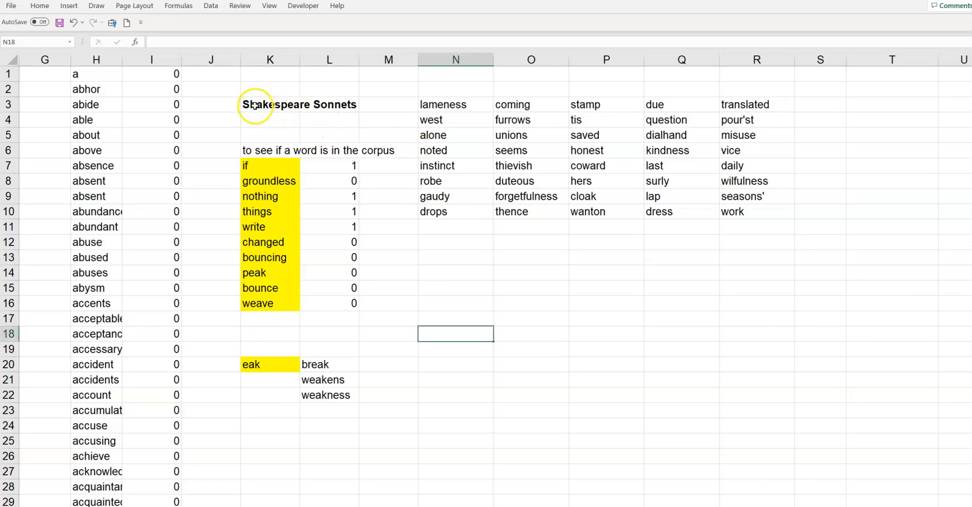
left_click(269, 104)
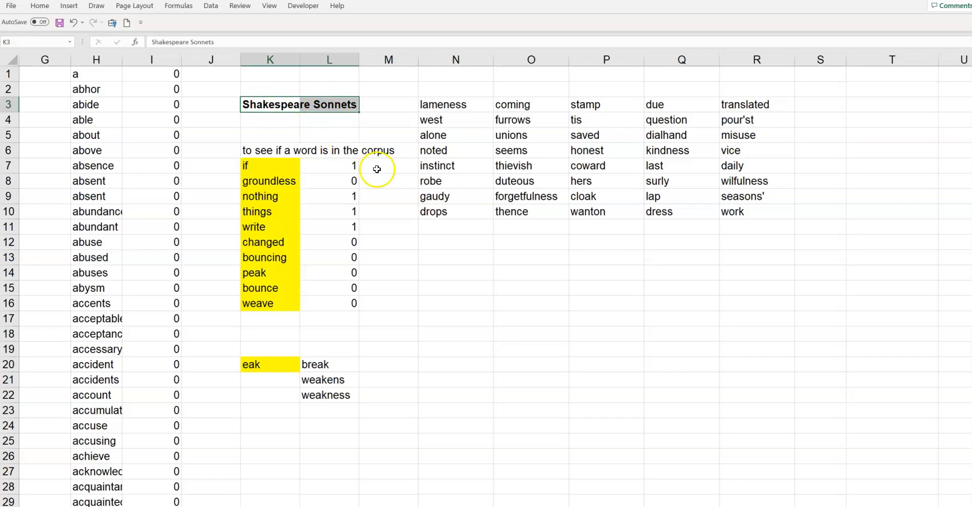
left_click(455, 288)
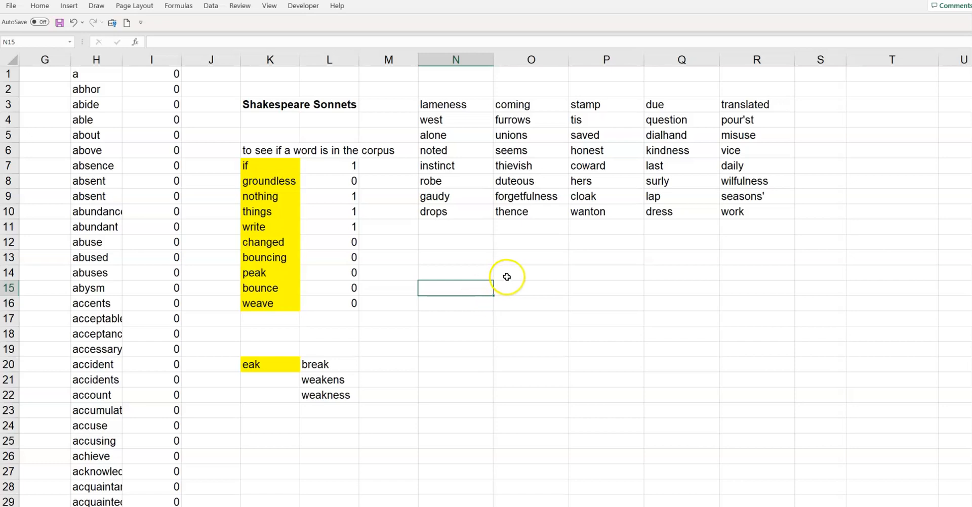
mouse_move(476, 258)
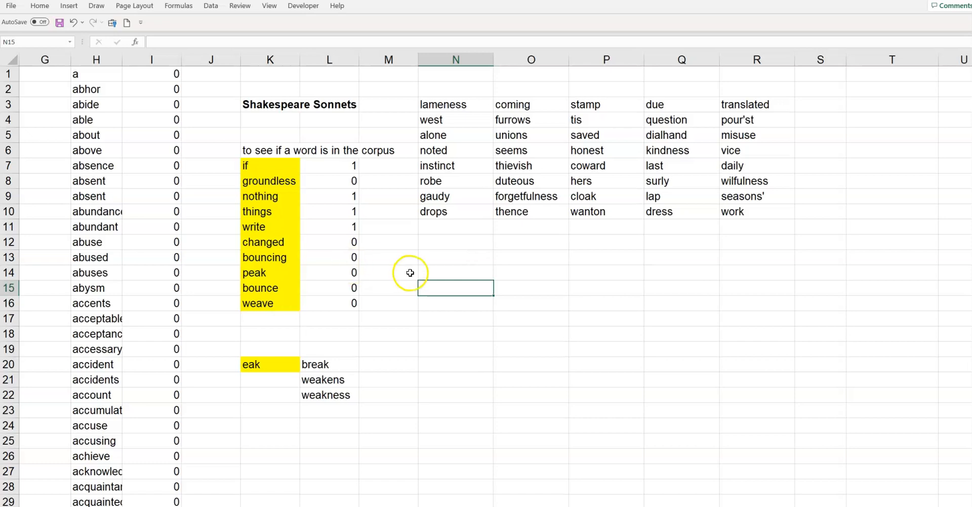
mouse_move(533, 261)
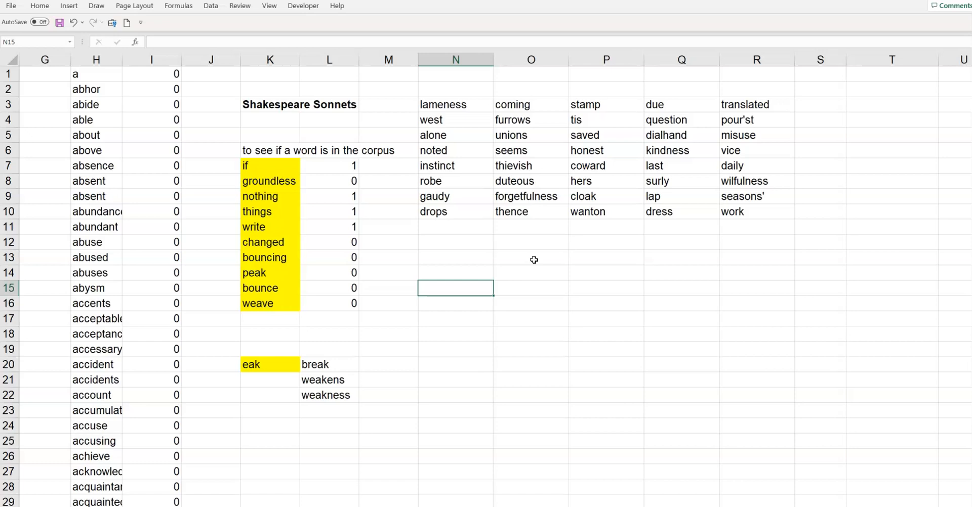
mouse_move(96, 60)
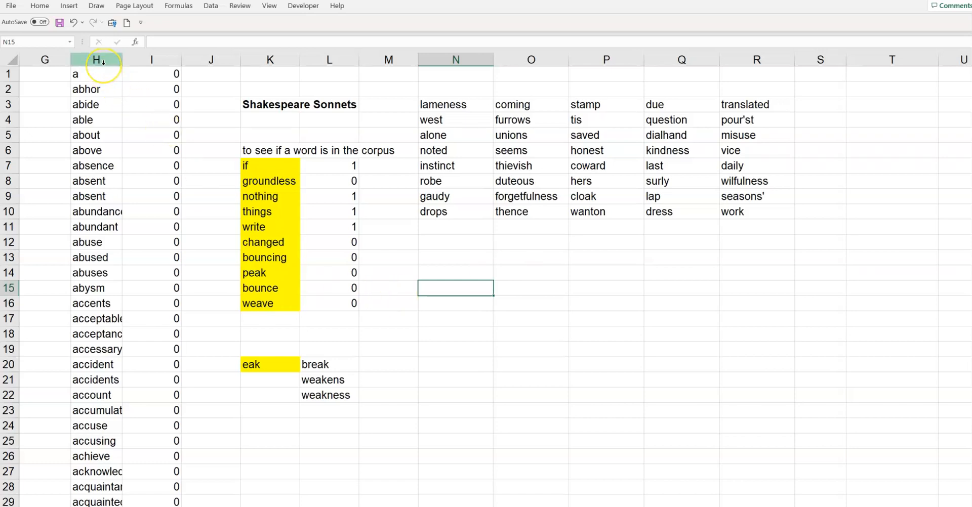
left_click(96, 73)
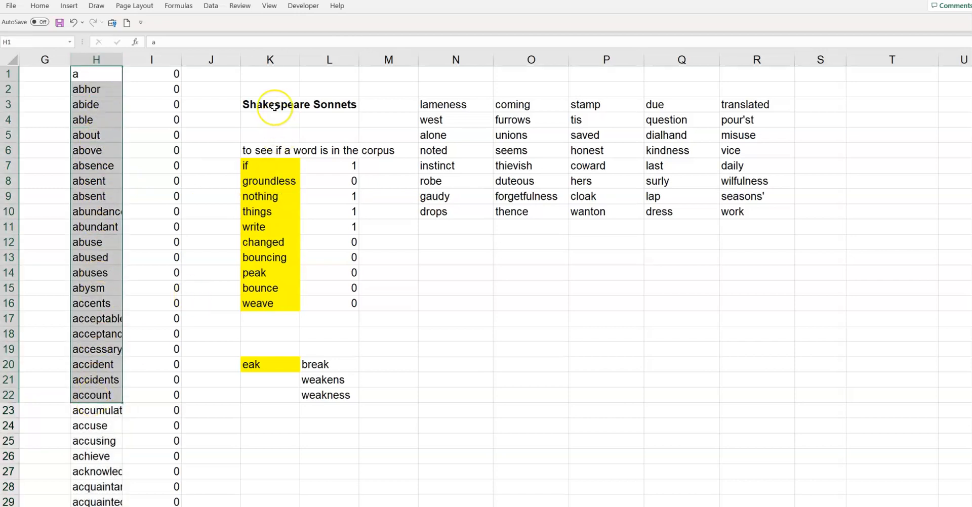
mouse_move(463, 364)
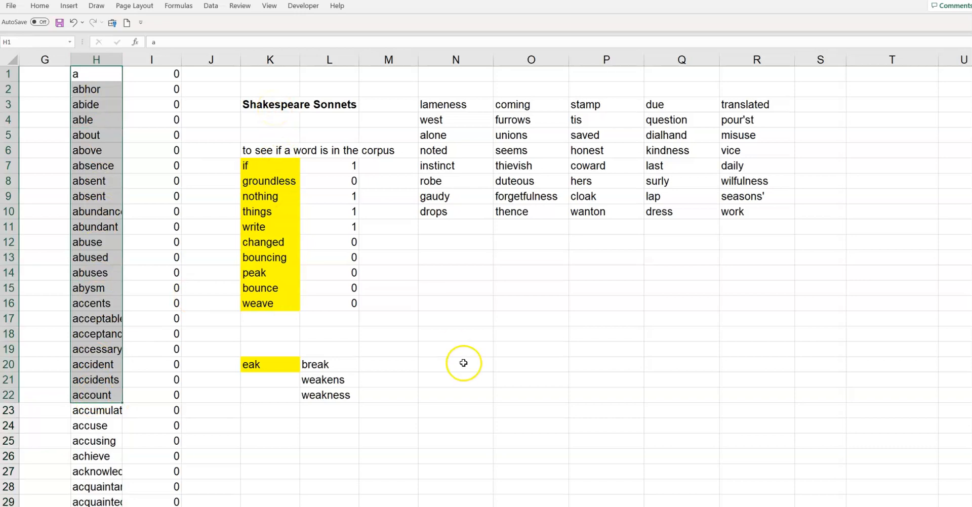
mouse_move(471, 370)
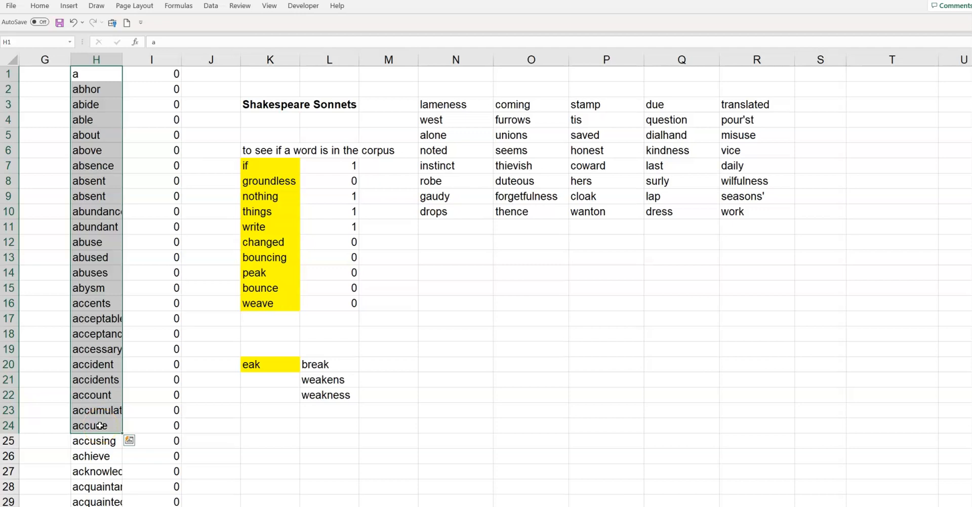
scroll("down", 3)
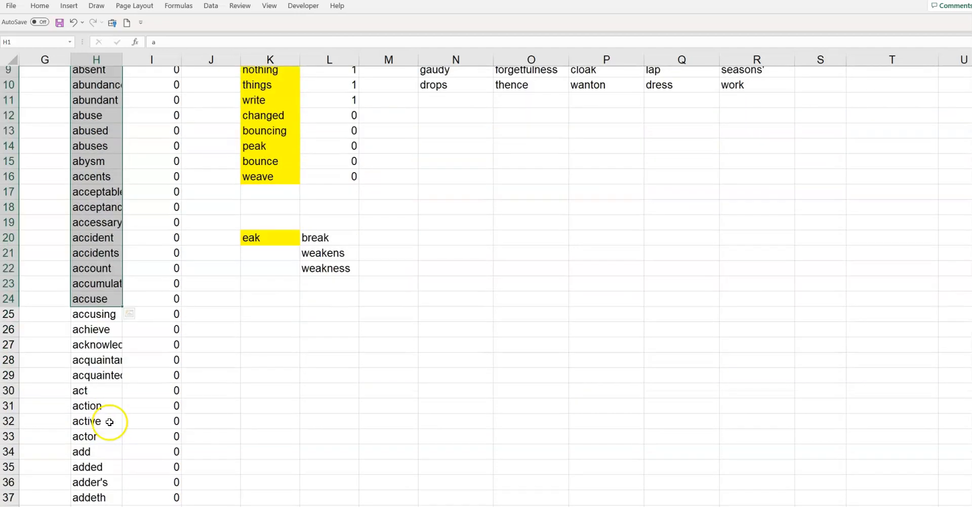
scroll("down", 3)
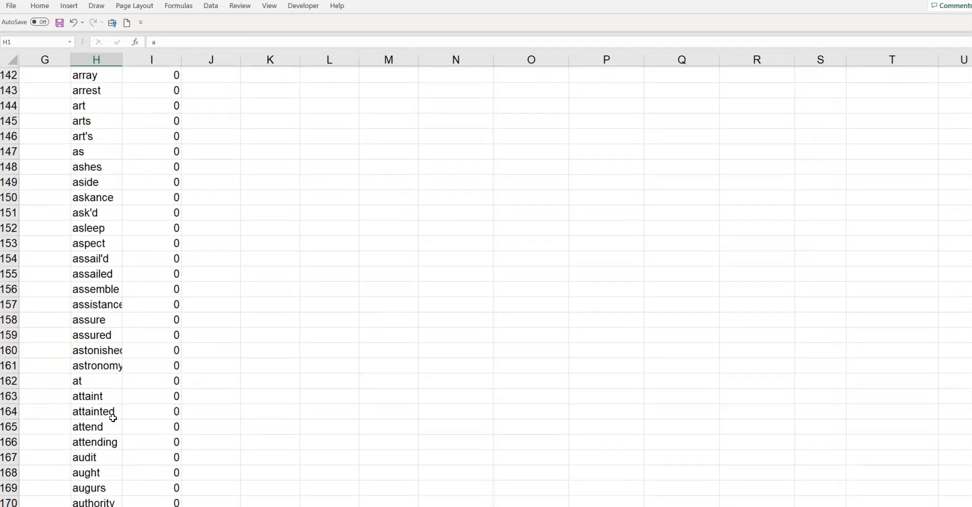
scroll("down", 3)
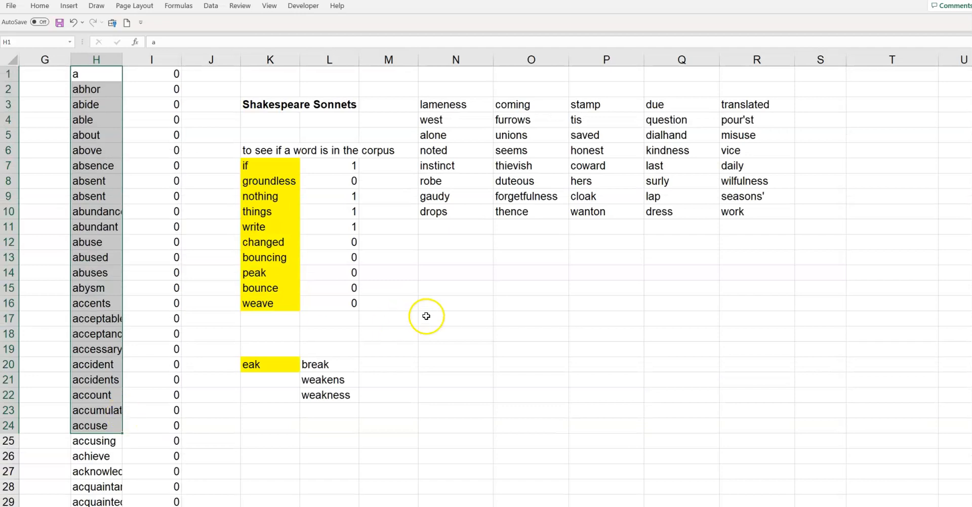
left_click(456, 318)
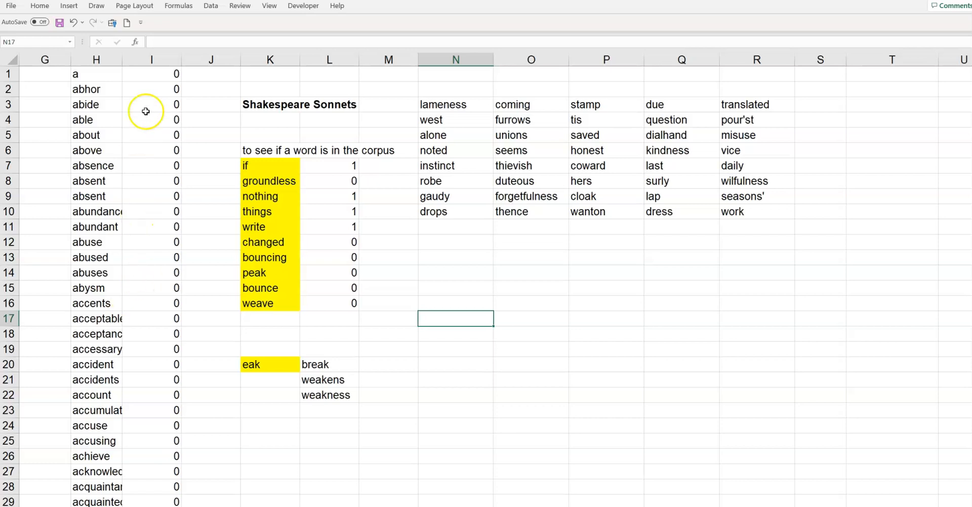
Step: Enter the duplicate flag =IF(H2=H1,1,0) in G2 beside the second word
left_click(151, 59)
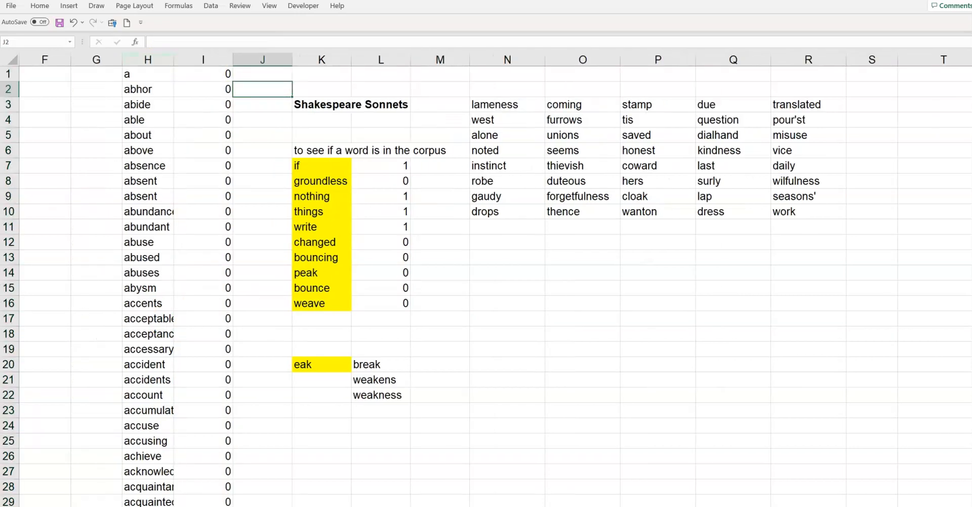
left_click(202, 273)
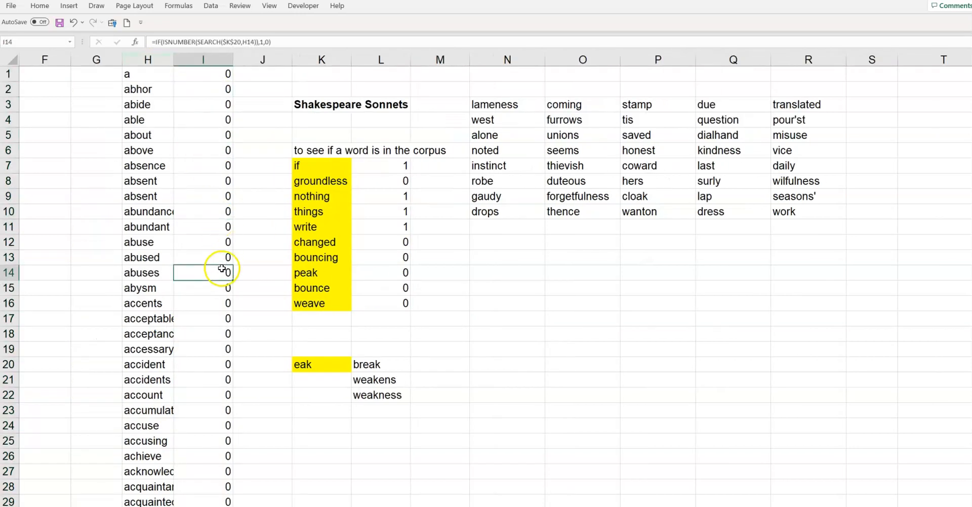
mouse_move(107, 94)
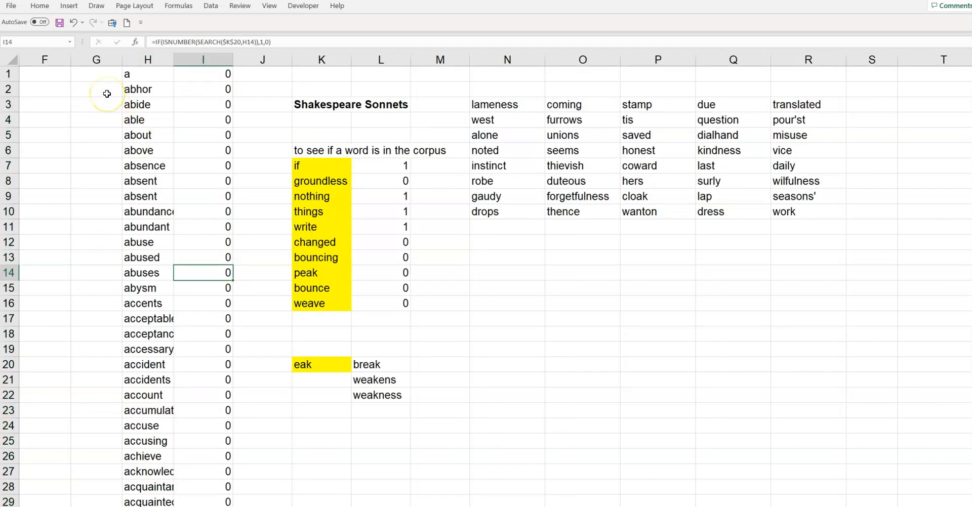
left_click(96, 89)
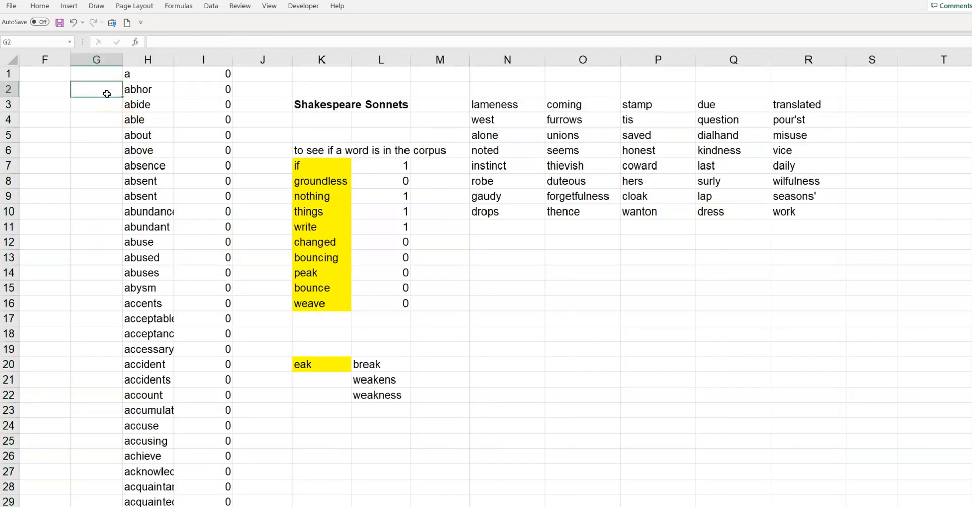
type("=if(H2")
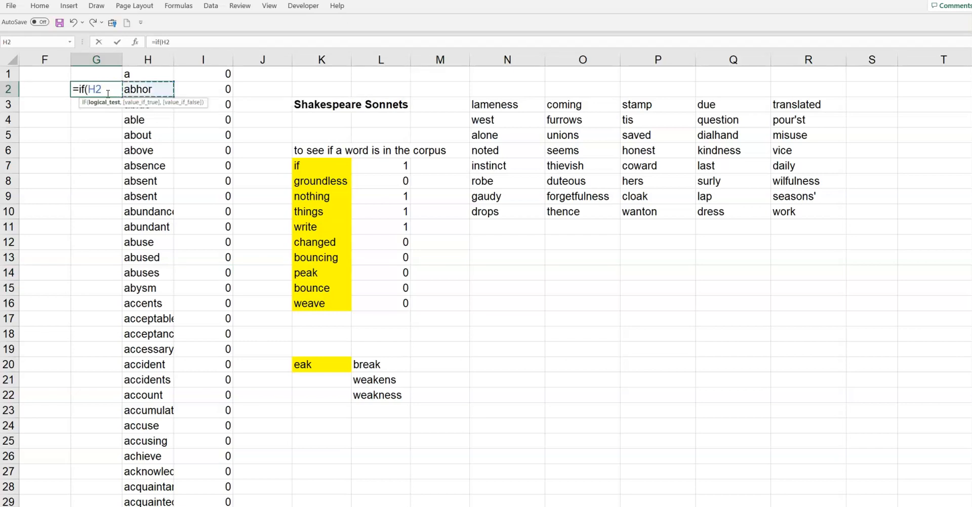
type("=H1")
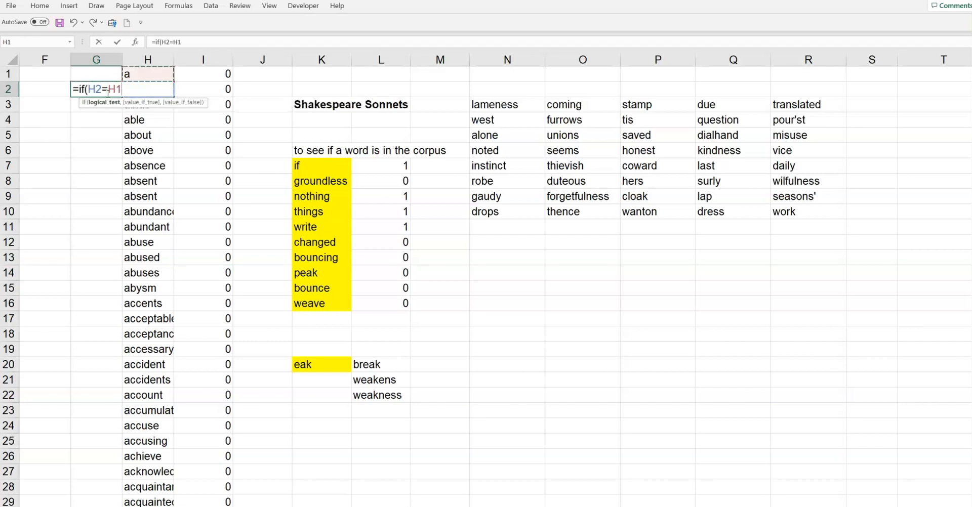
type("1,0)")
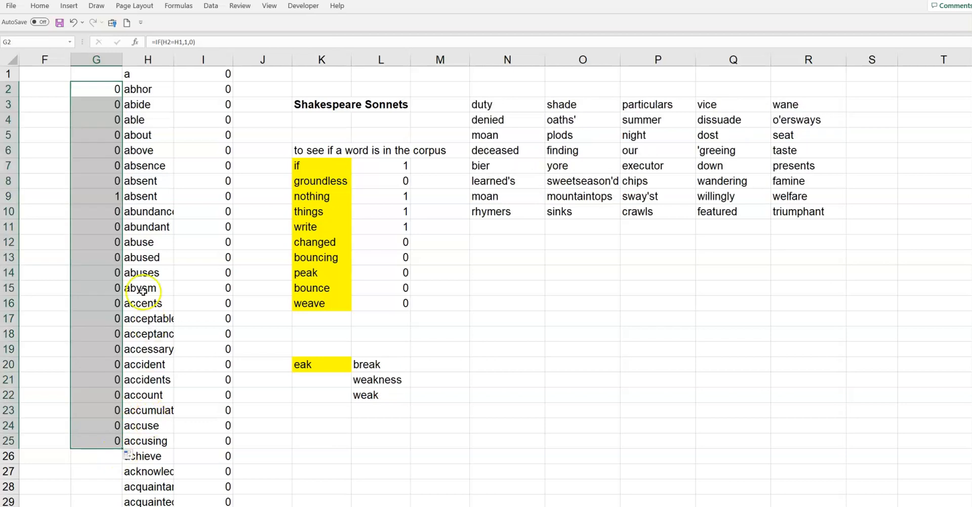
Step: Delete the repeated 'absent' in H9, shifting the words below up
left_click(143, 197)
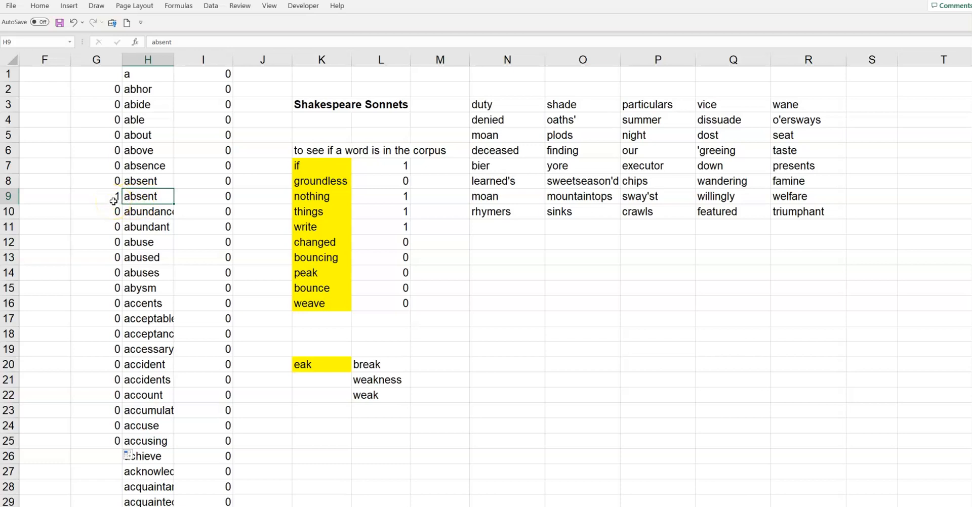
left_click(93, 197)
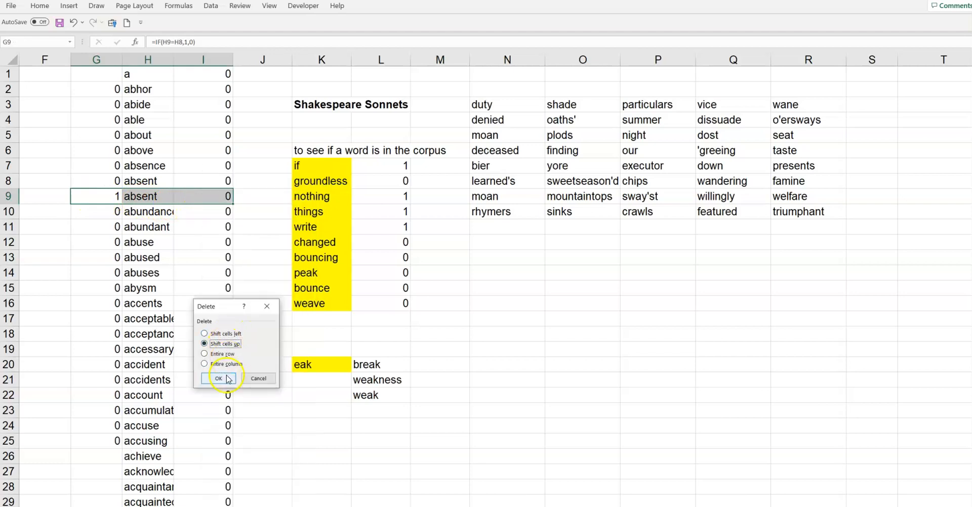
left_click(219, 379)
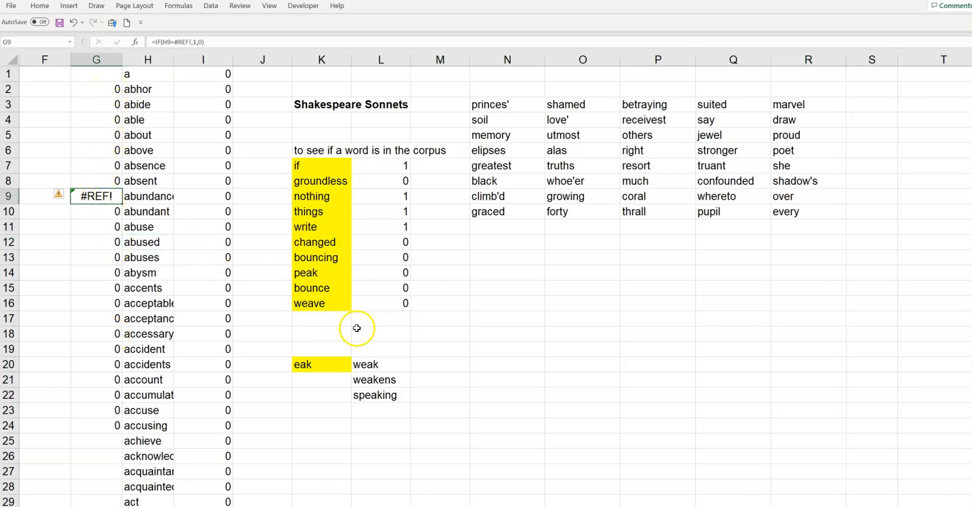
mouse_move(405, 330)
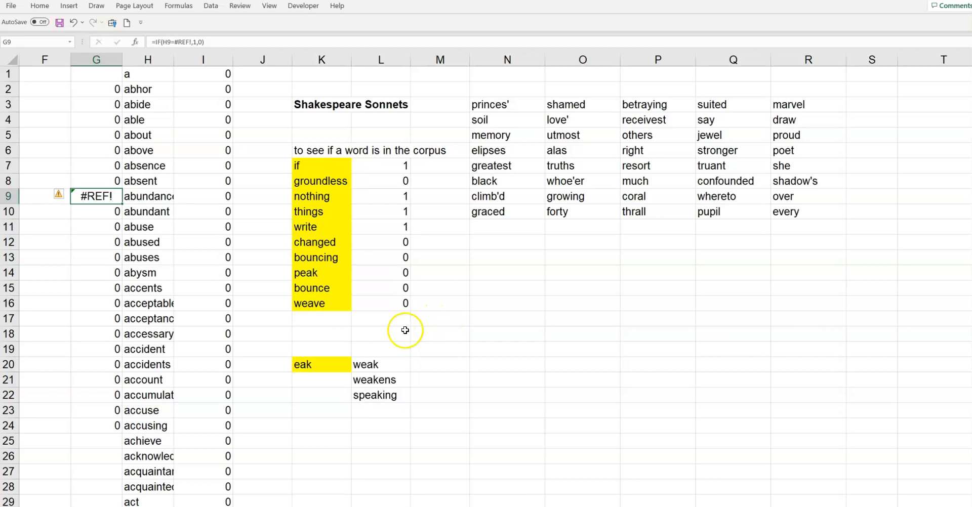
mouse_move(159, 73)
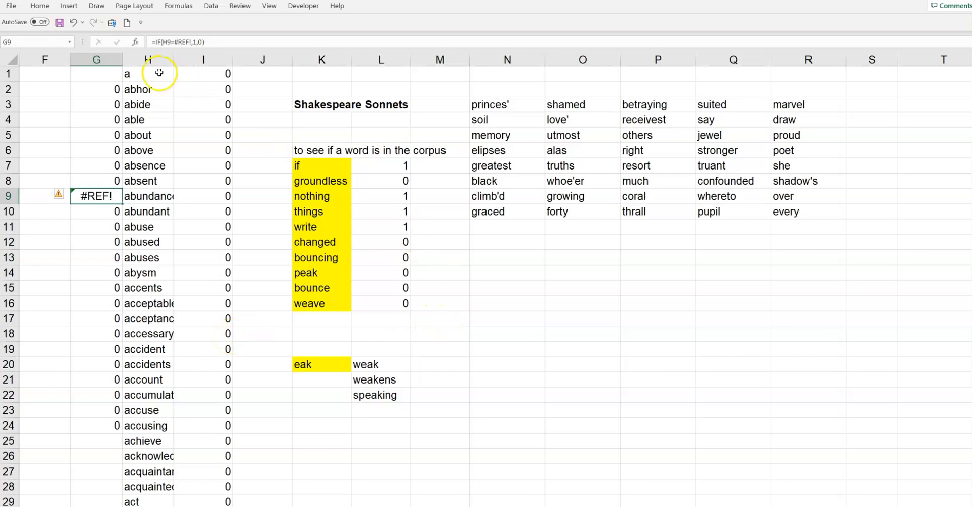
left_click(148, 73)
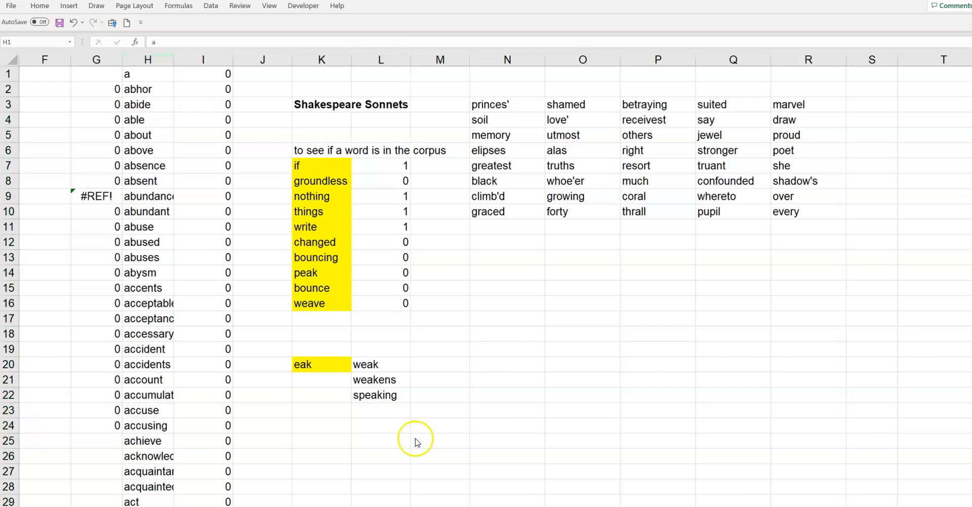
mouse_move(537, 371)
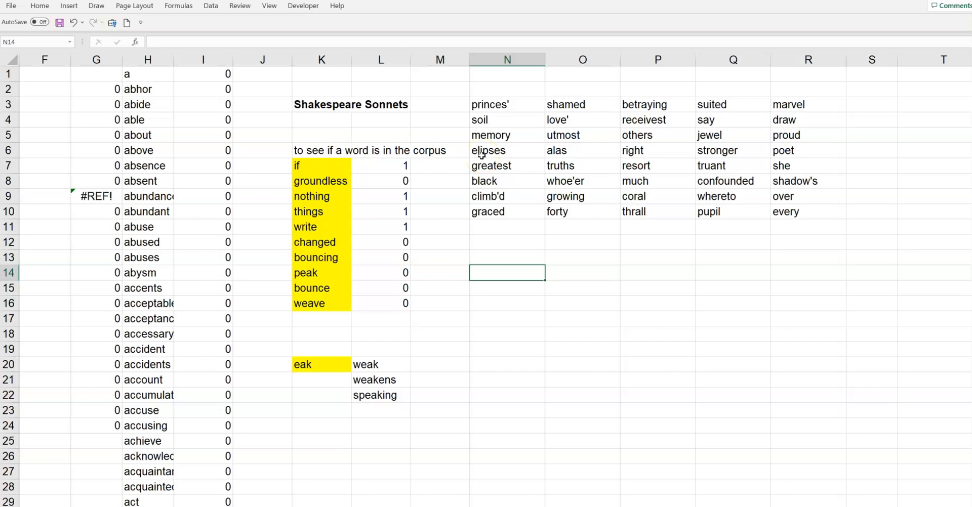
left_click_drag(490, 104, 800, 212)
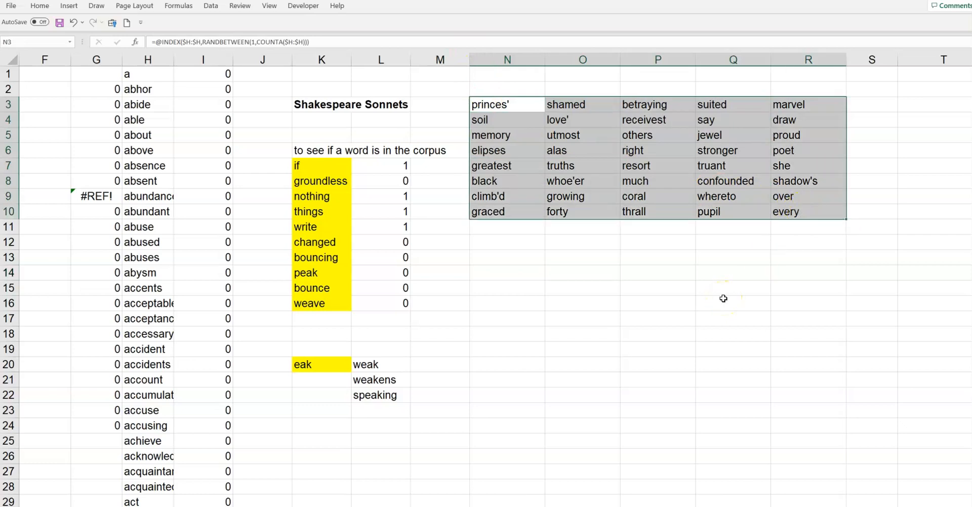
mouse_move(721, 300)
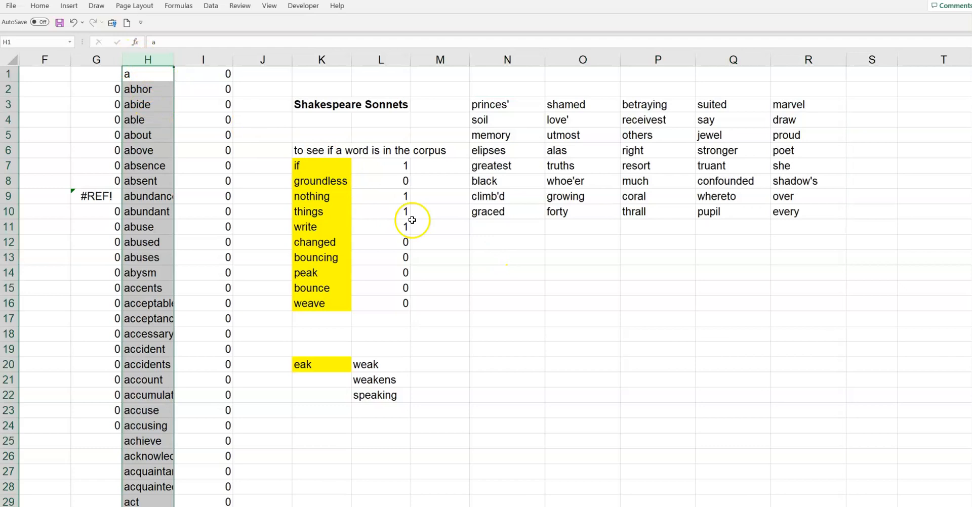
mouse_move(496, 258)
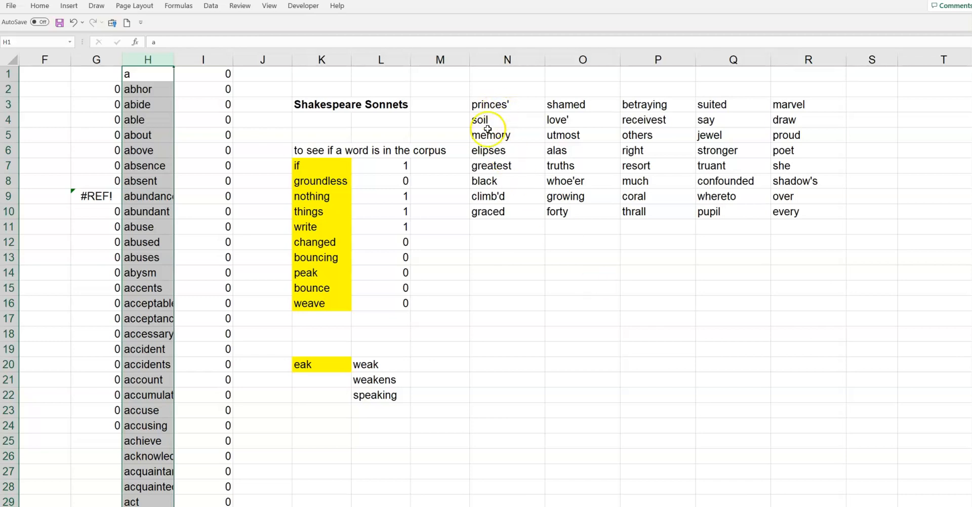
left_click(507, 120)
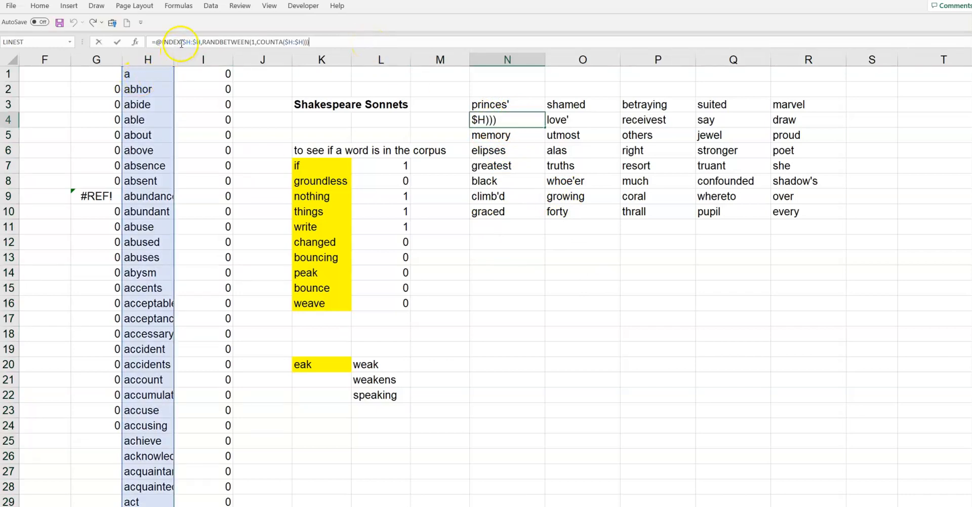
double_click(189, 42)
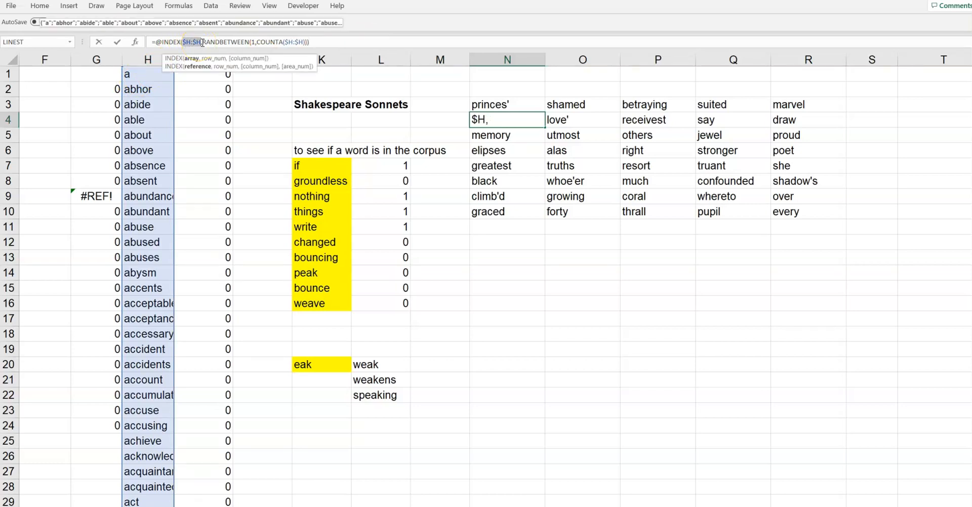
left_click(260, 42)
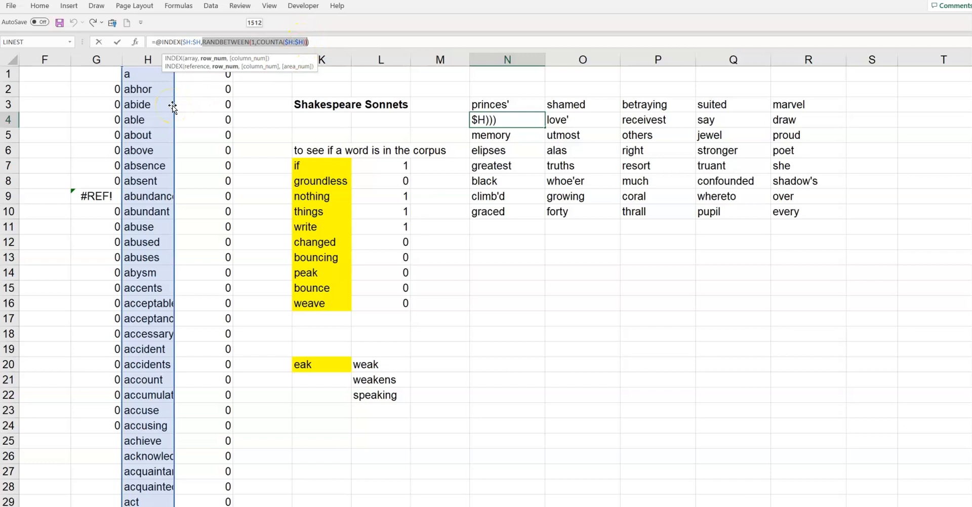
mouse_move(192, 93)
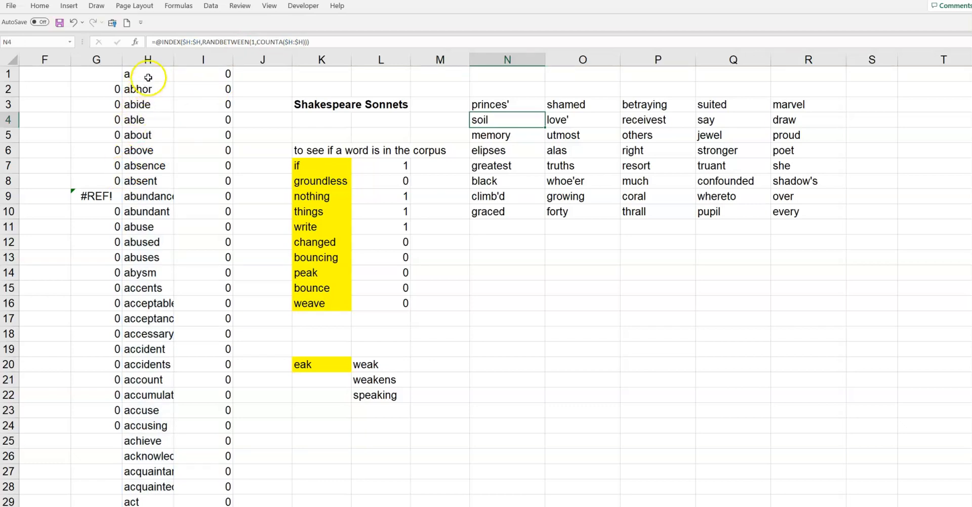
left_click_drag(147, 74, 147, 135)
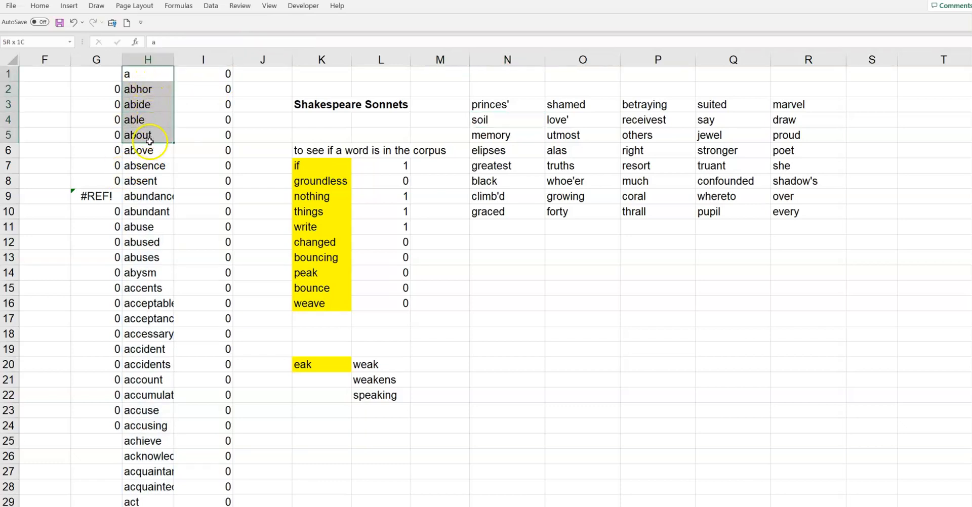
left_click(147, 166)
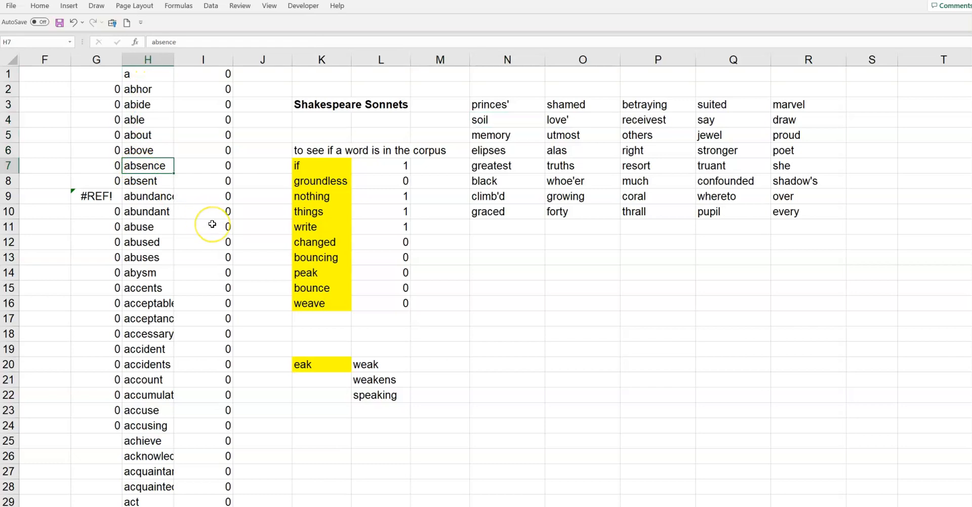
left_click(507, 119)
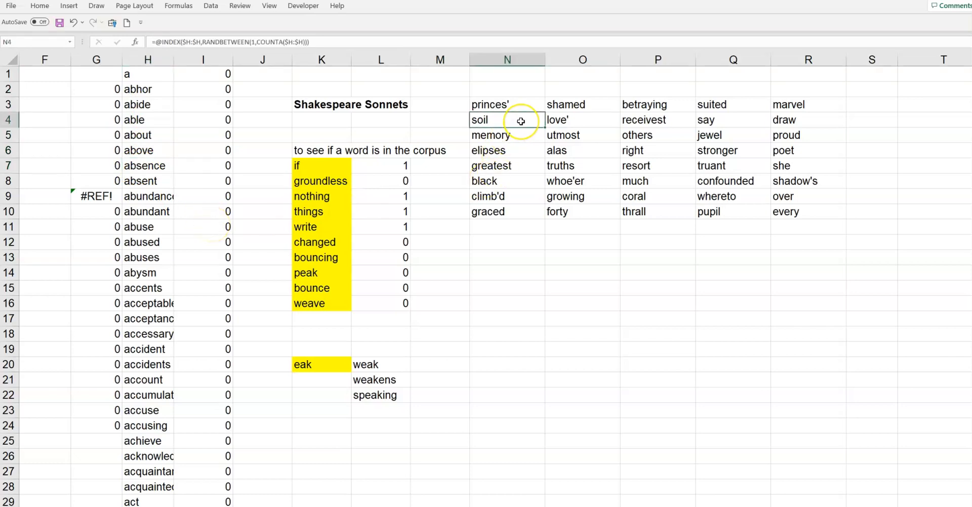
mouse_move(547, 261)
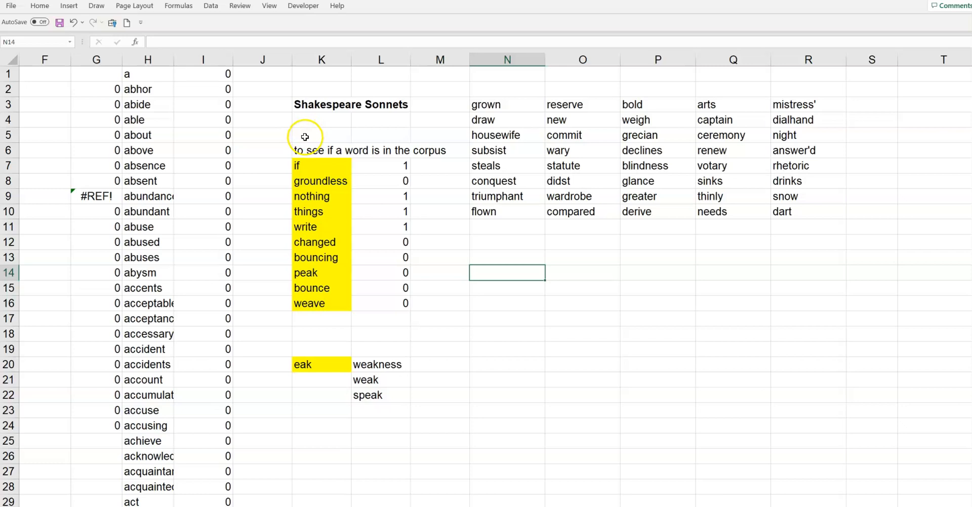
left_click_drag(304, 137, 411, 304)
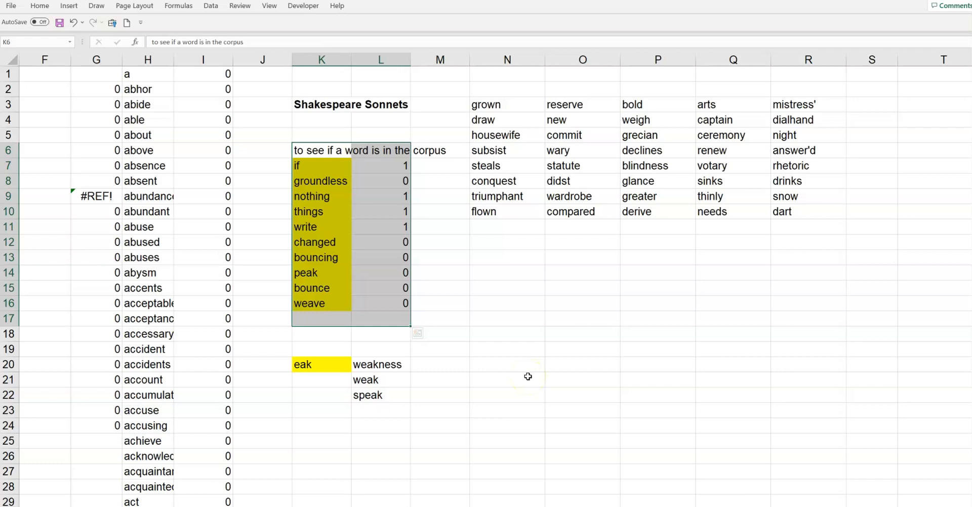
mouse_move(575, 340)
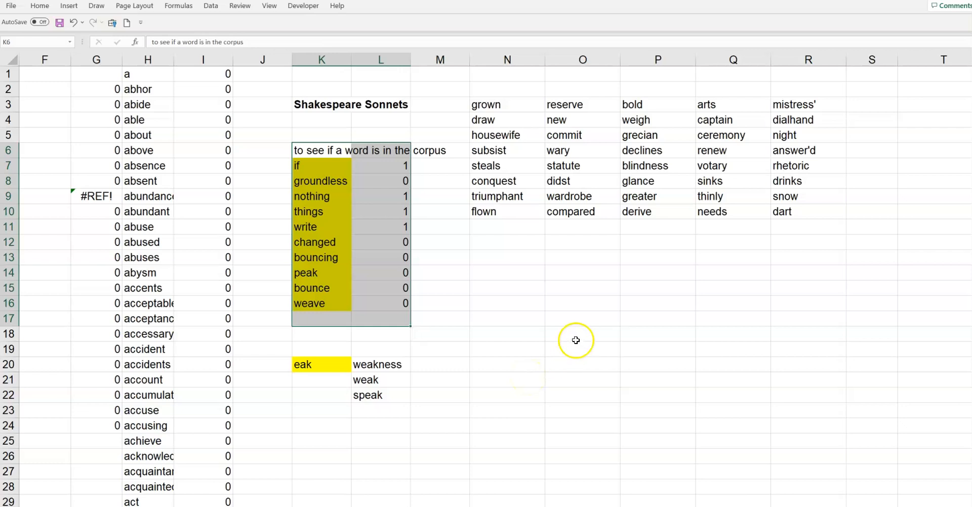
mouse_move(548, 329)
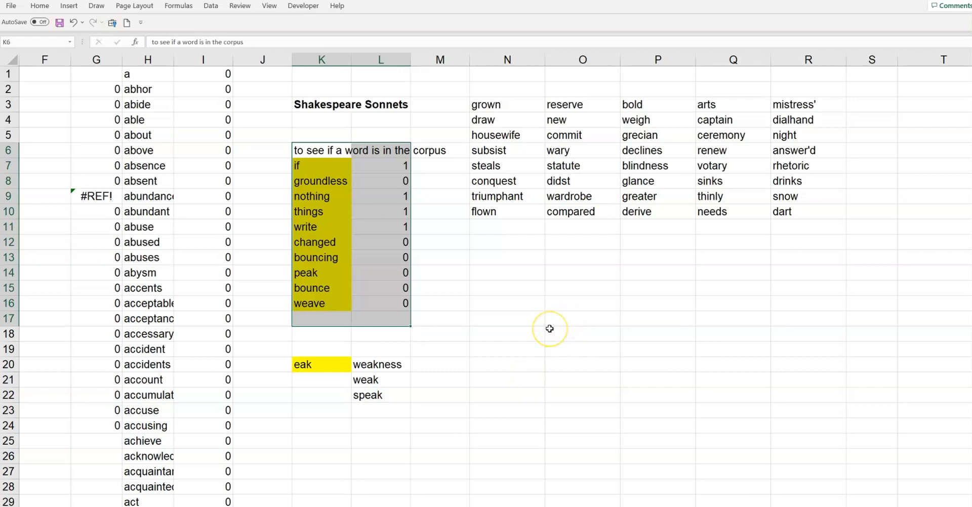
mouse_move(548, 329)
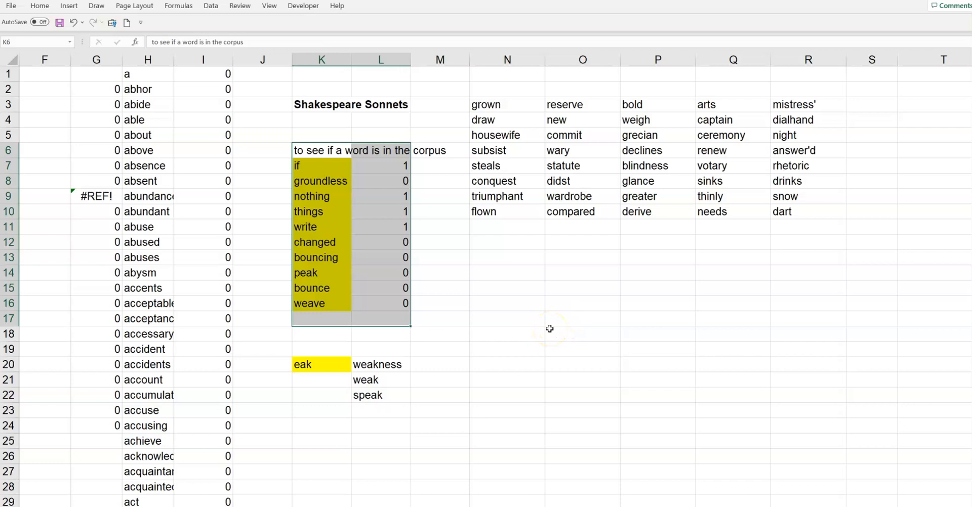
left_click(582, 288)
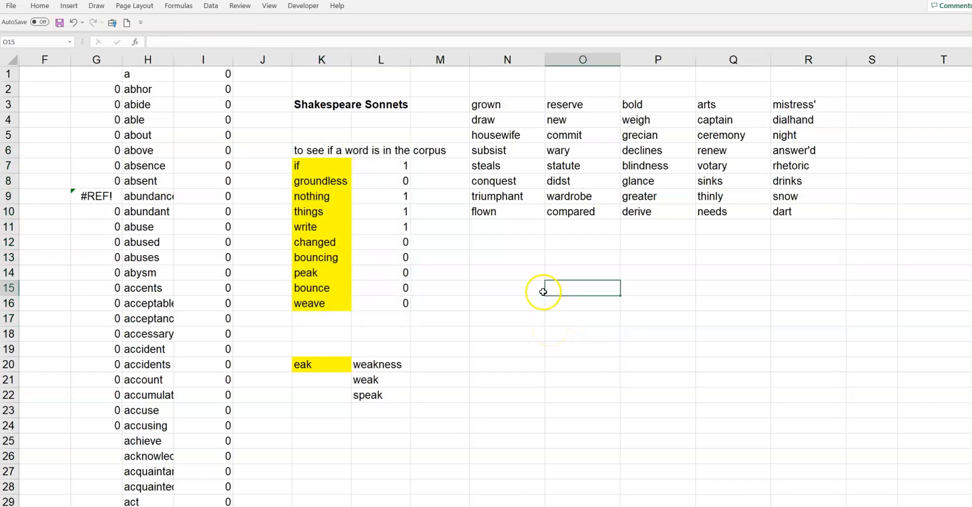
left_click(321, 257)
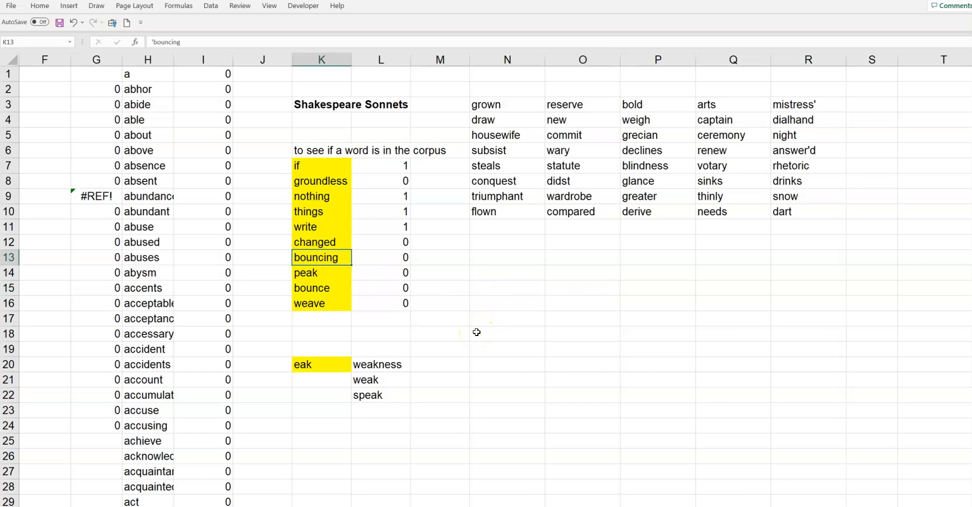
mouse_move(477, 332)
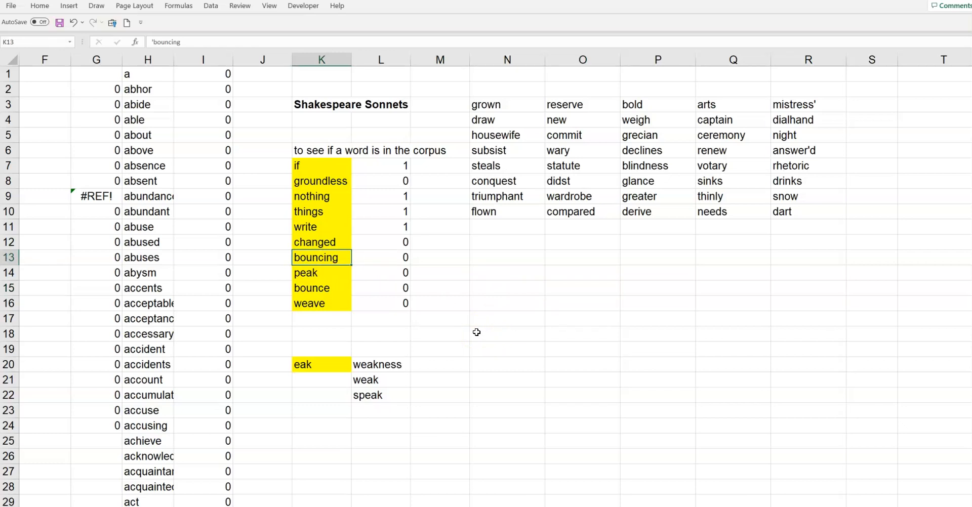
type("birdd")
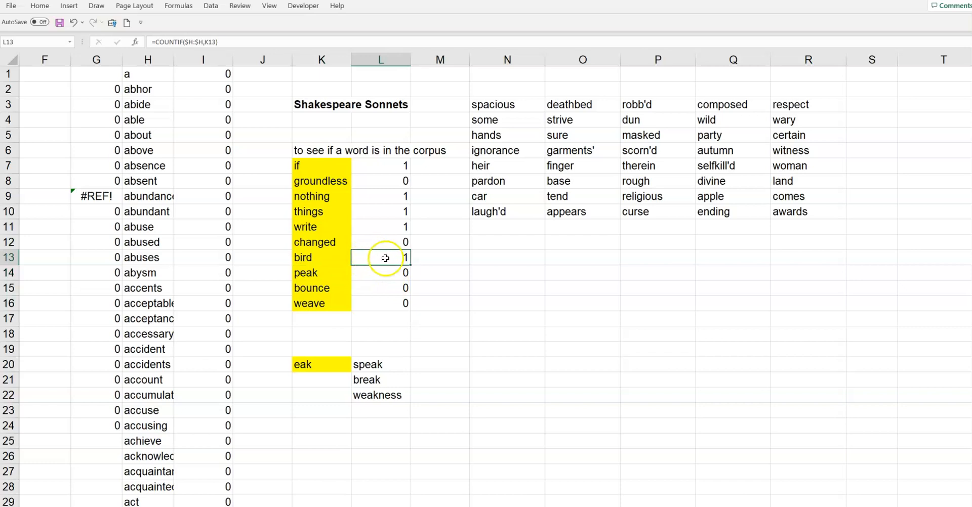
mouse_move(365, 259)
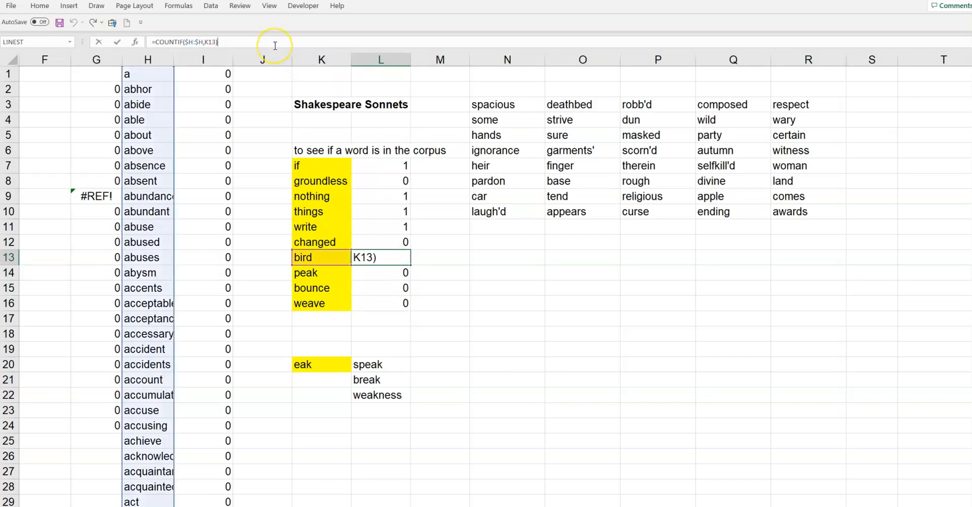
mouse_move(287, 190)
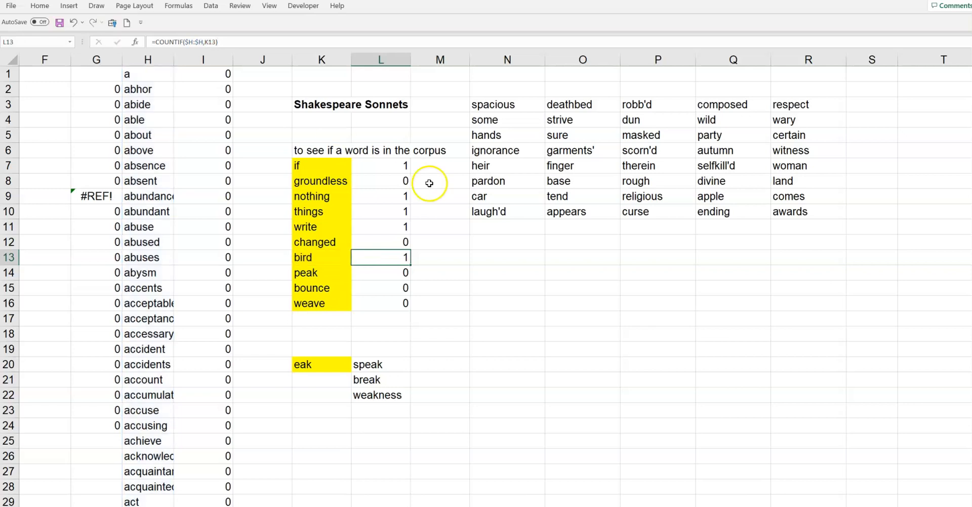
mouse_move(425, 285)
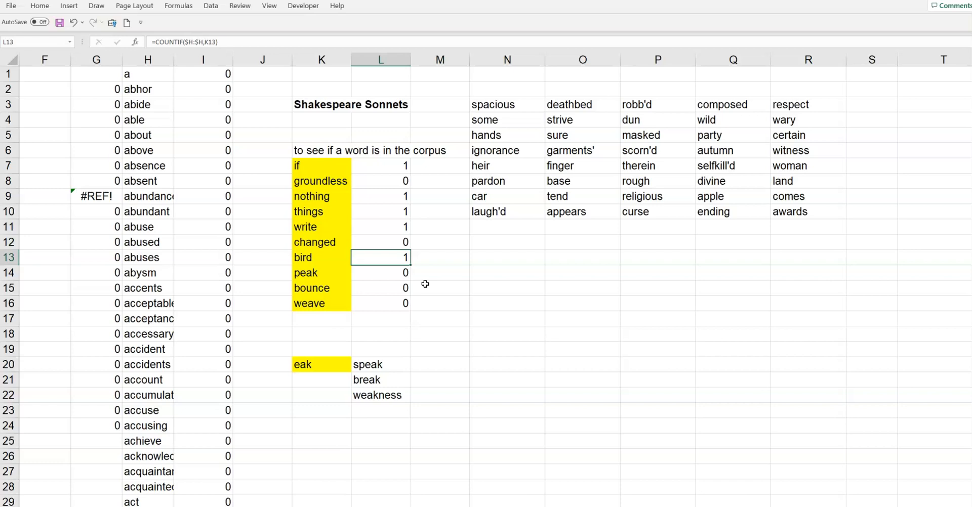
mouse_move(330, 167)
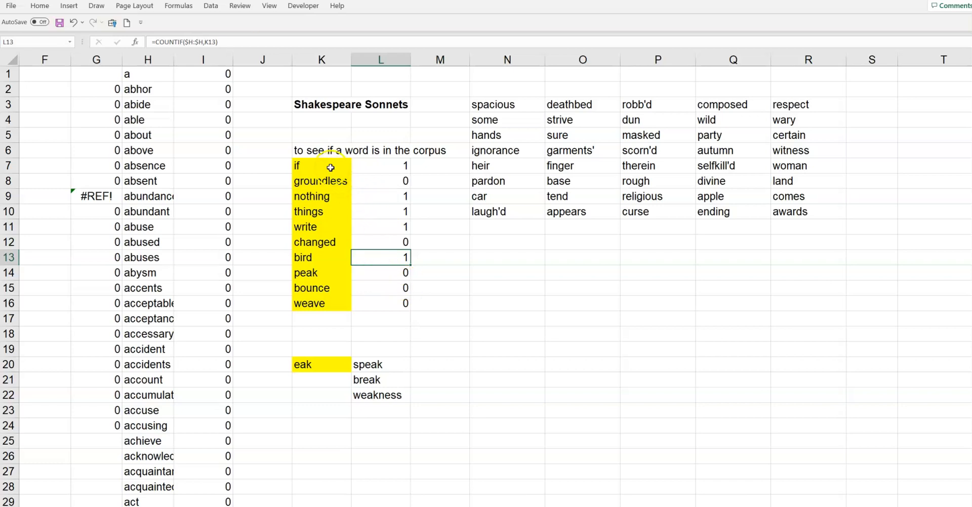
left_click(321, 212)
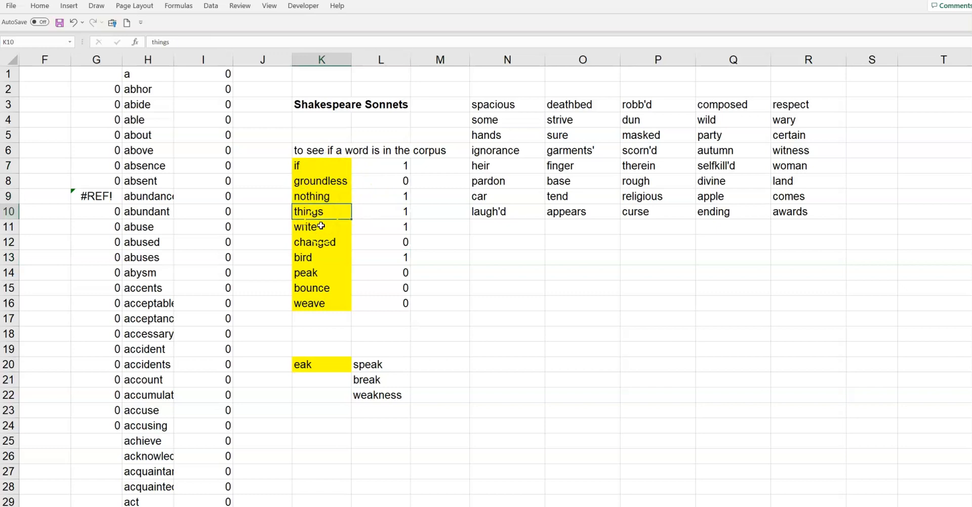
left_click(321, 227)
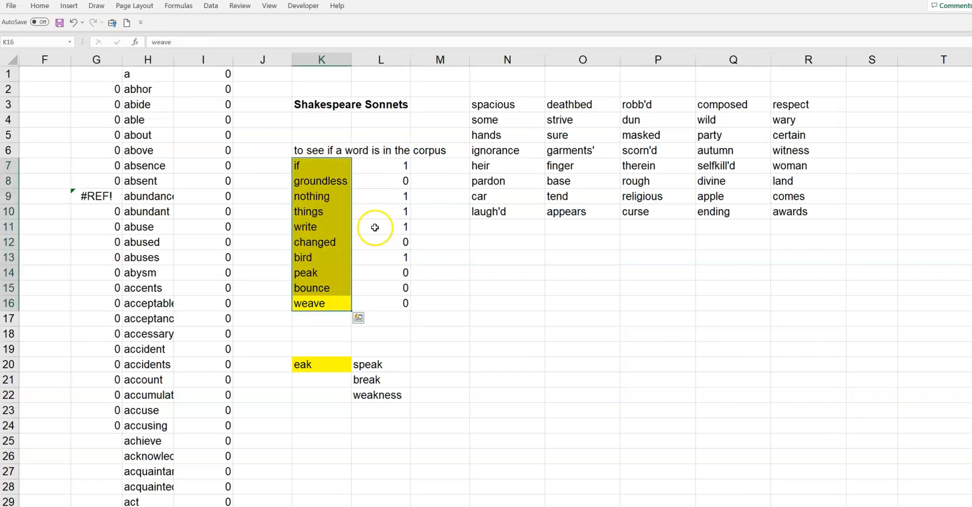
left_click(381, 181)
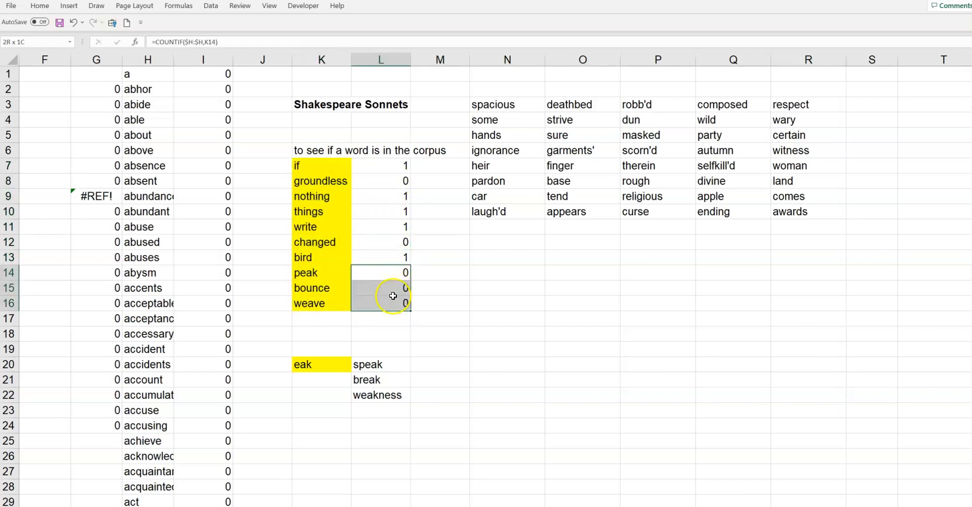
left_click(508, 319)
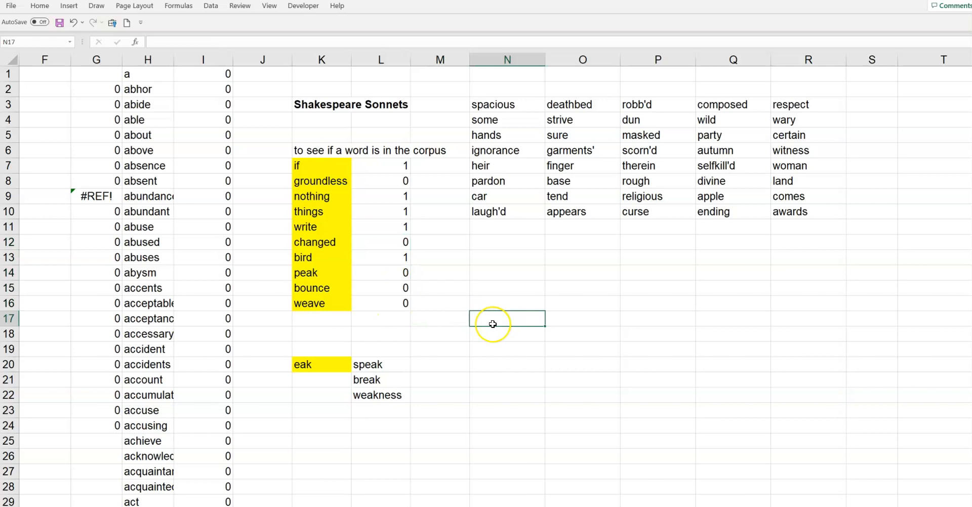
mouse_move(428, 341)
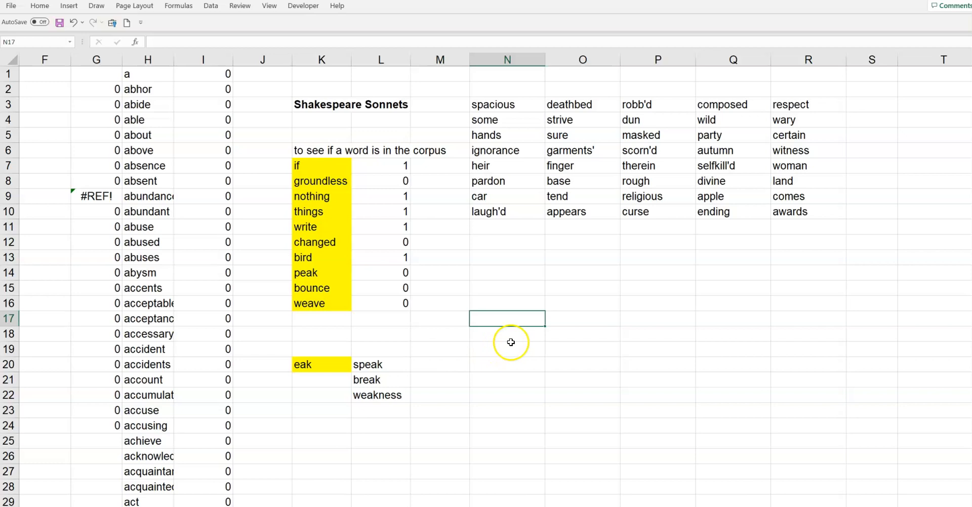
Step: Inspect the K20 'eak' cell and L20 sampler, then view I20's IF(ISNUMBER(SEARCH($K$20,H20)),1,0) flag
left_click(321, 365)
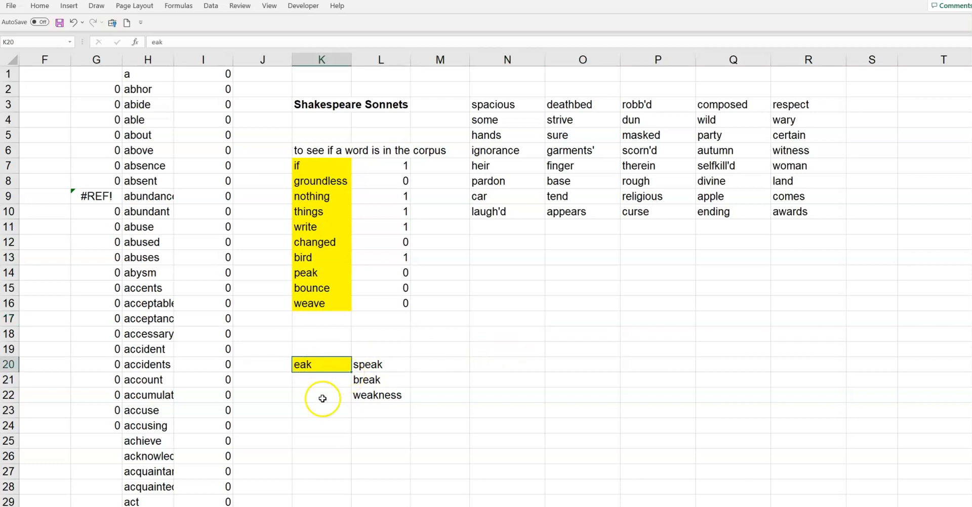
mouse_move(331, 382)
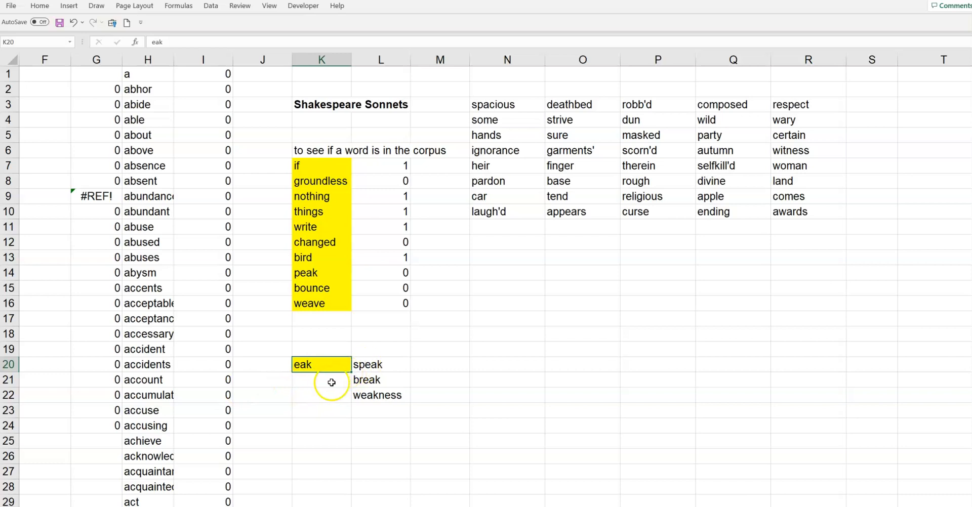
left_click(380, 364)
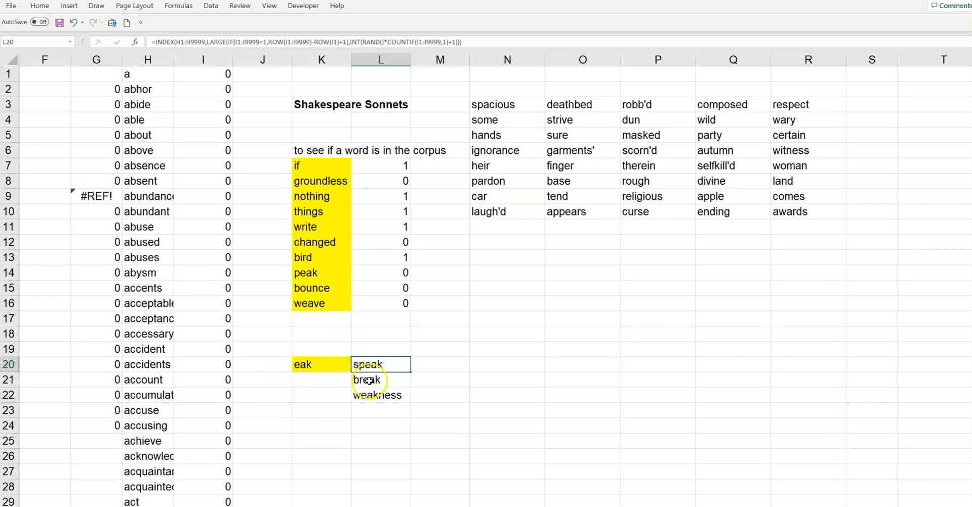
left_click(321, 364)
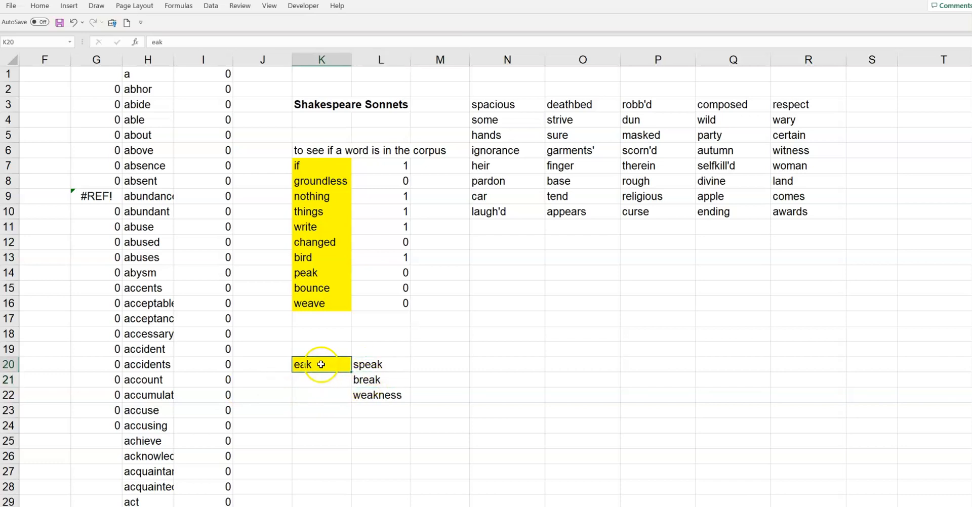
left_click(381, 365)
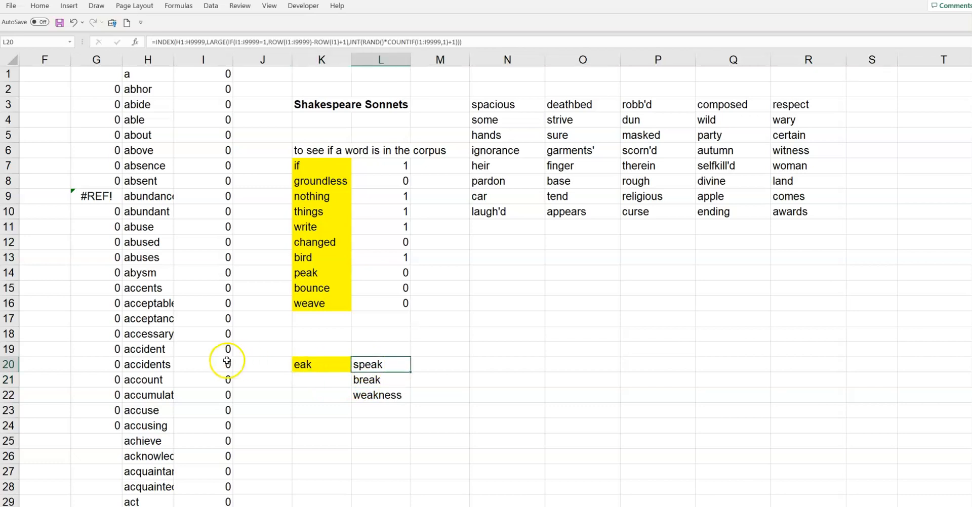
left_click(202, 364)
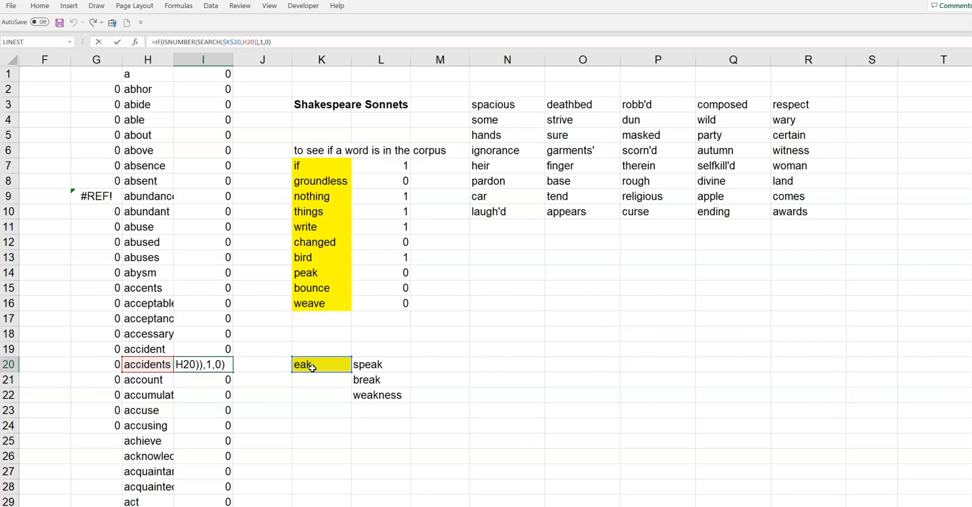
key("Enter")
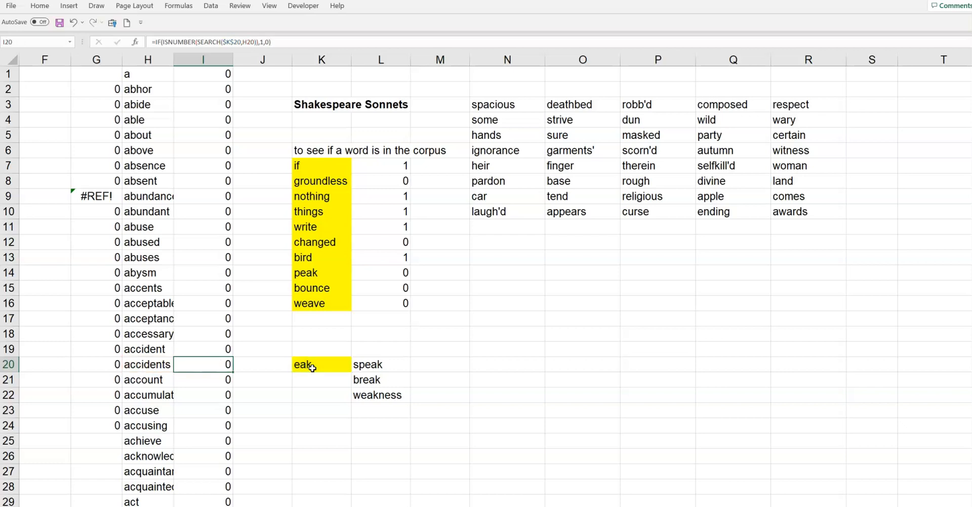
left_click(202, 59)
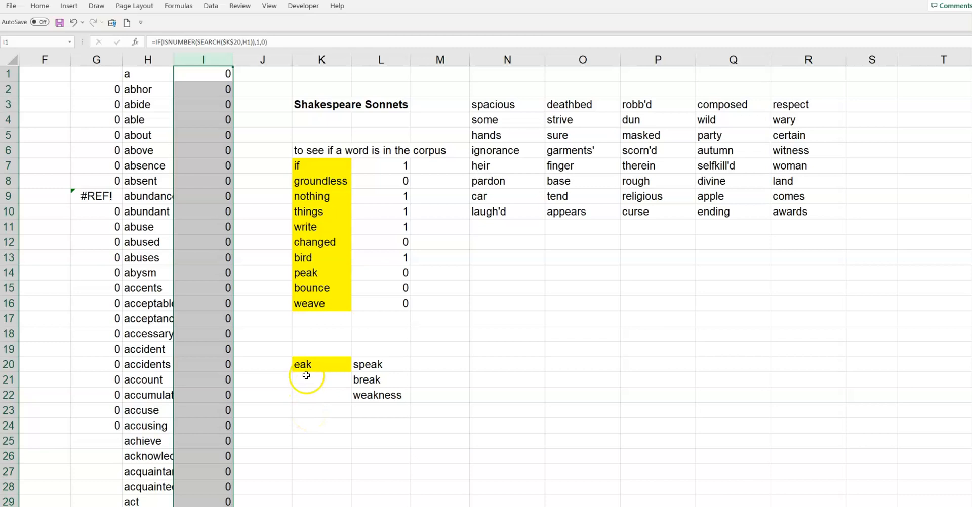
left_click(321, 364)
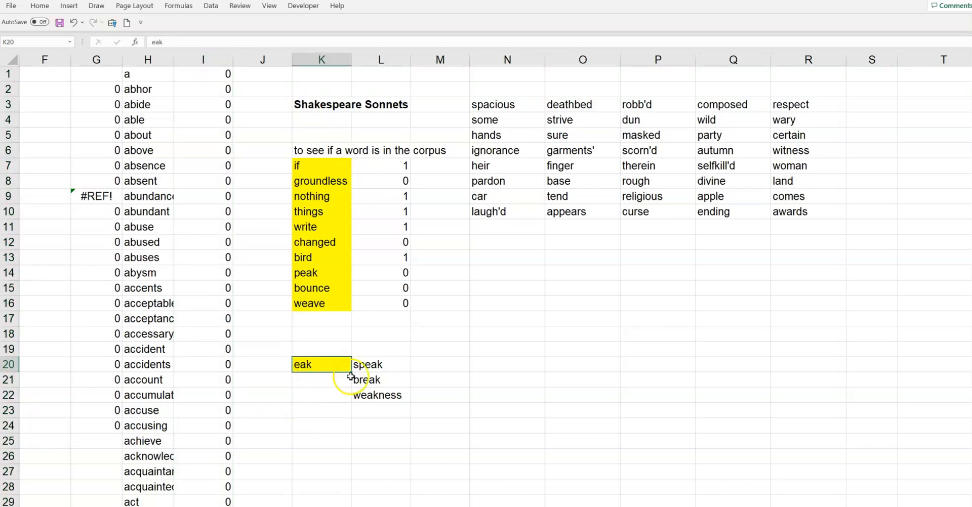
mouse_move(301, 396)
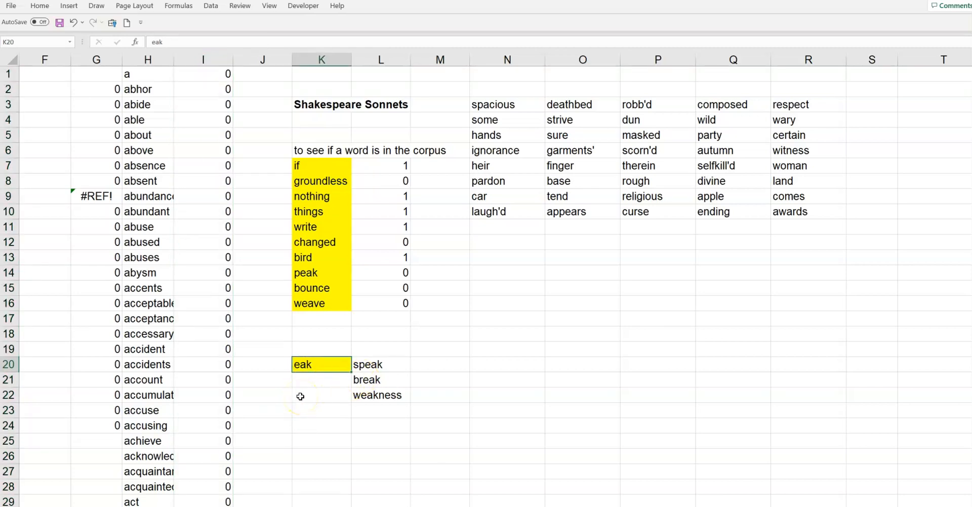
scroll("down", 3)
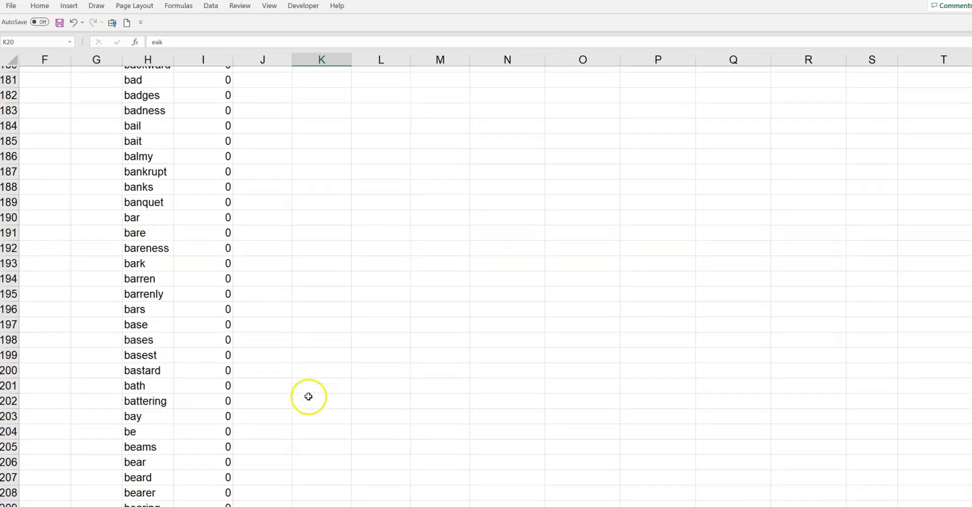
scroll("down", 3)
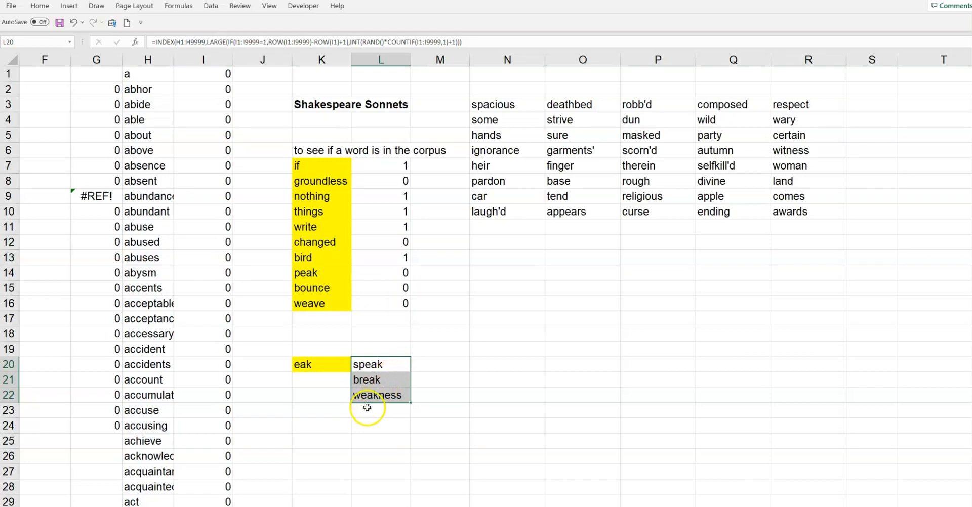
Step: Recalculate so the eak samples read weakens, speaking, weak and the grid shows new words
left_click(380, 410)
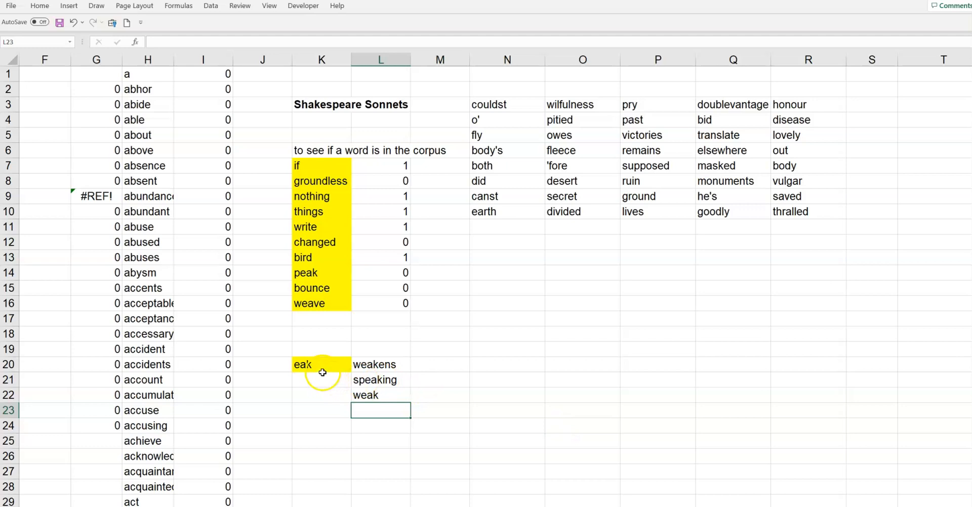
left_click(321, 364)
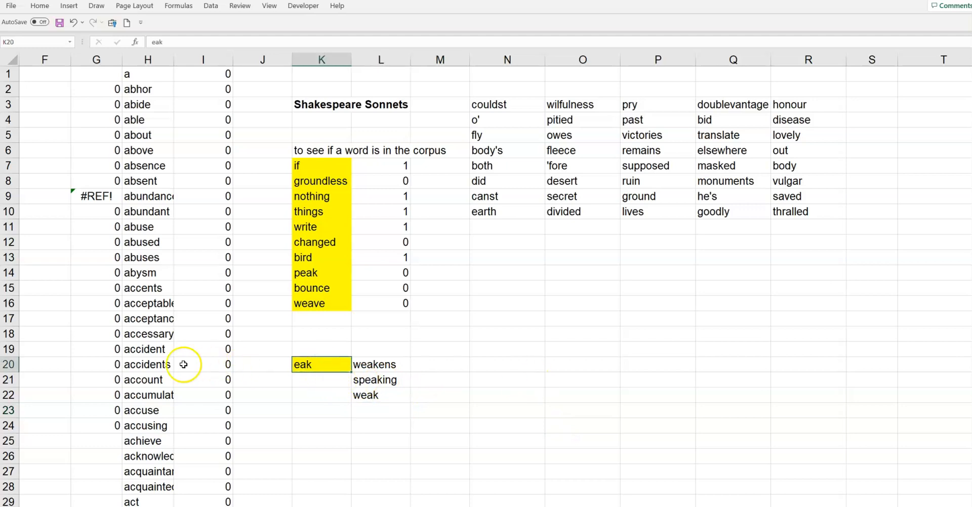